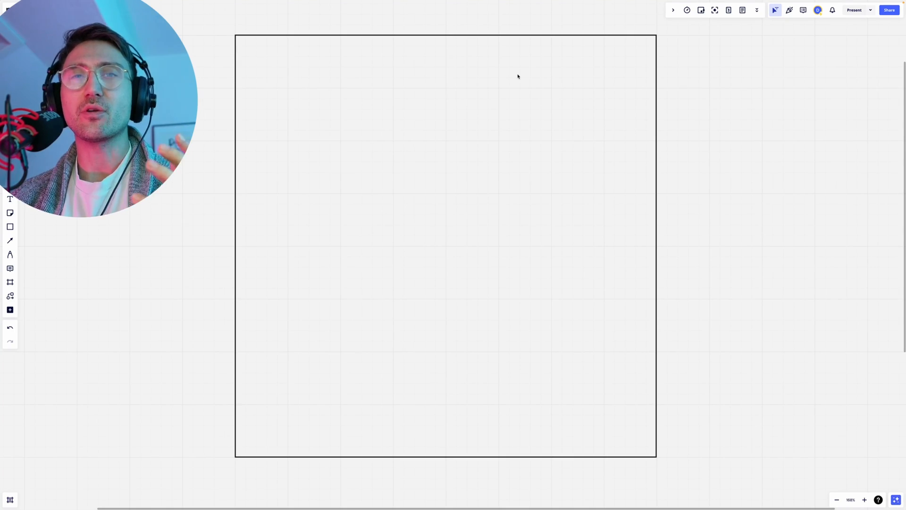
pyautogui.moveTo(455, 475)
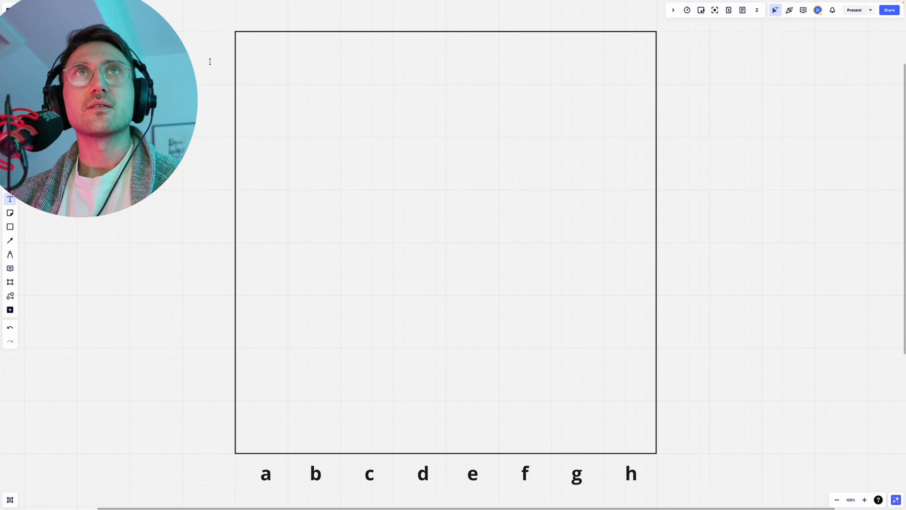
# Step: Add rank label 8 and position the rank labels down the board's left side
pyautogui.write('8')
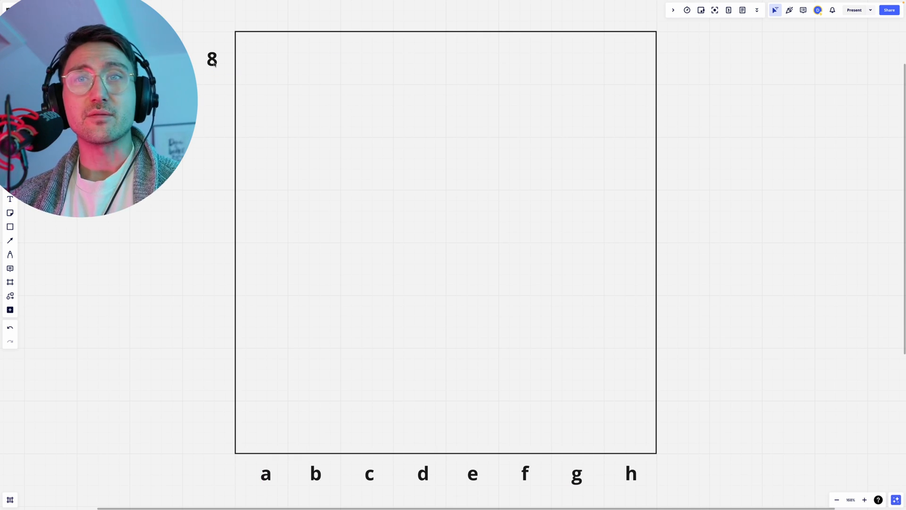
pyautogui.moveTo(403, 202); pyautogui.dragTo(436, 236)
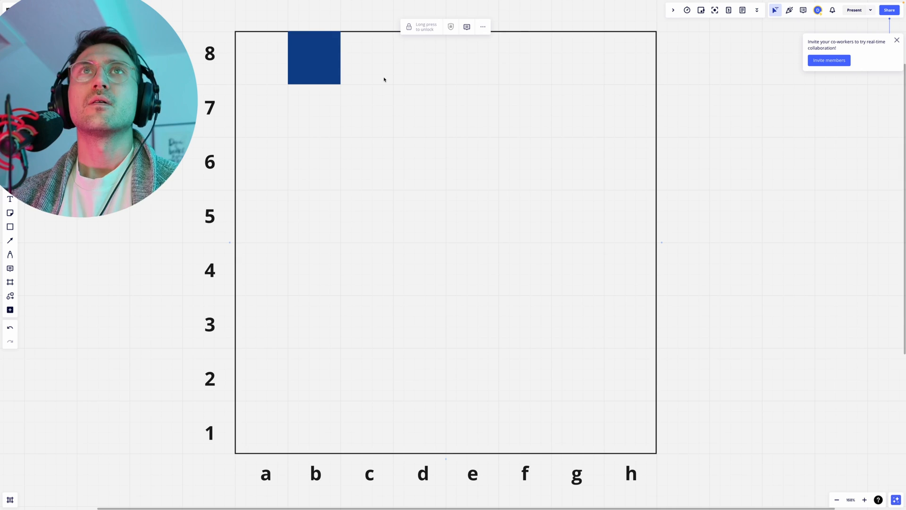
# Step: Begin duplicating the blue square across the board for the checker pattern
pyautogui.click(313, 56)
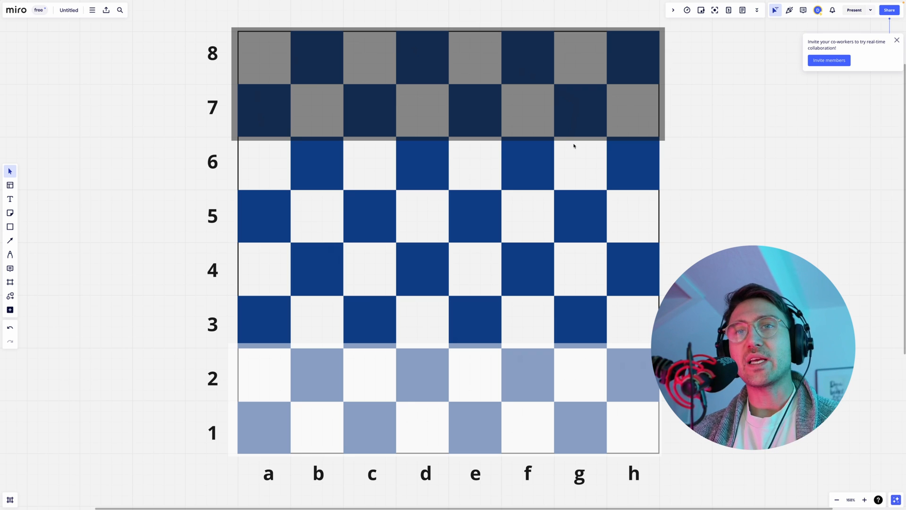
pyautogui.moveTo(713, 168)
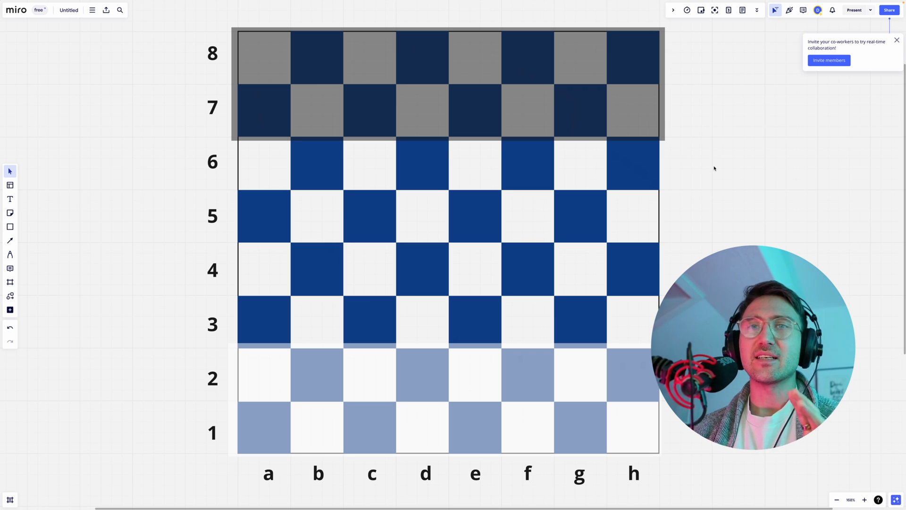
pyautogui.moveTo(596, 103)
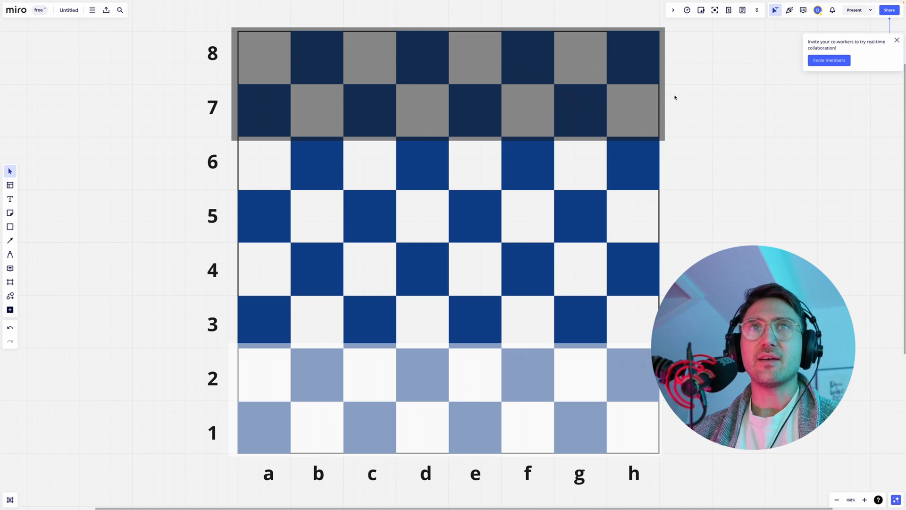
pyautogui.moveTo(719, 151)
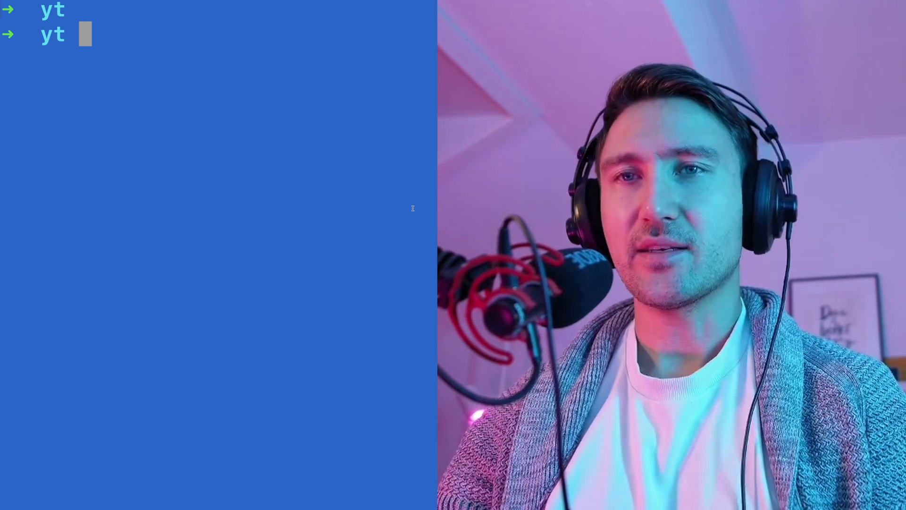
# Step: Run npx create-next-app@latest realtime-chess and accept TypeScript
pyautogui.write('npx create-next-app@latest realtime-chess')
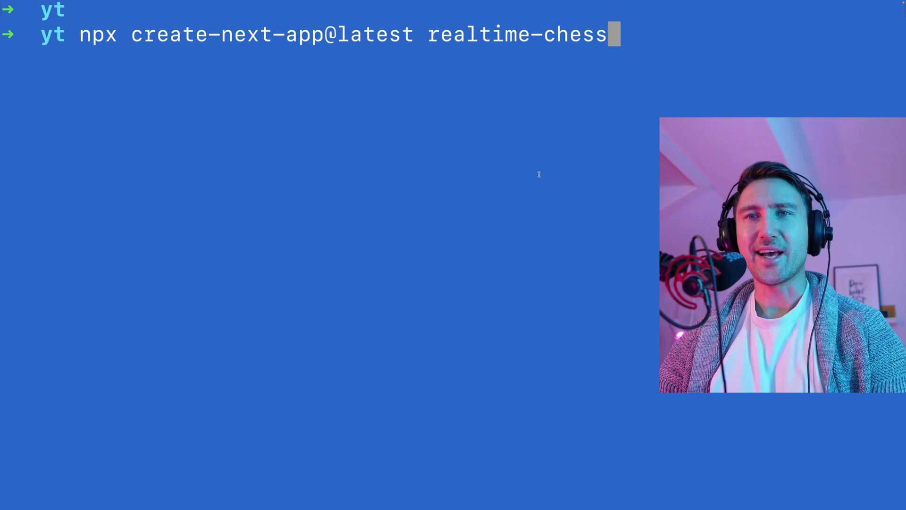
pyautogui.press('Enter')
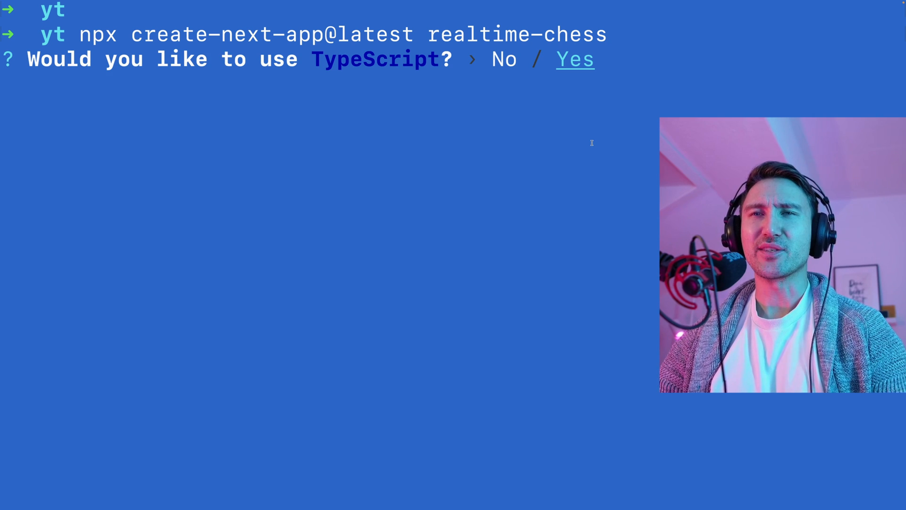
pyautogui.press('enter')
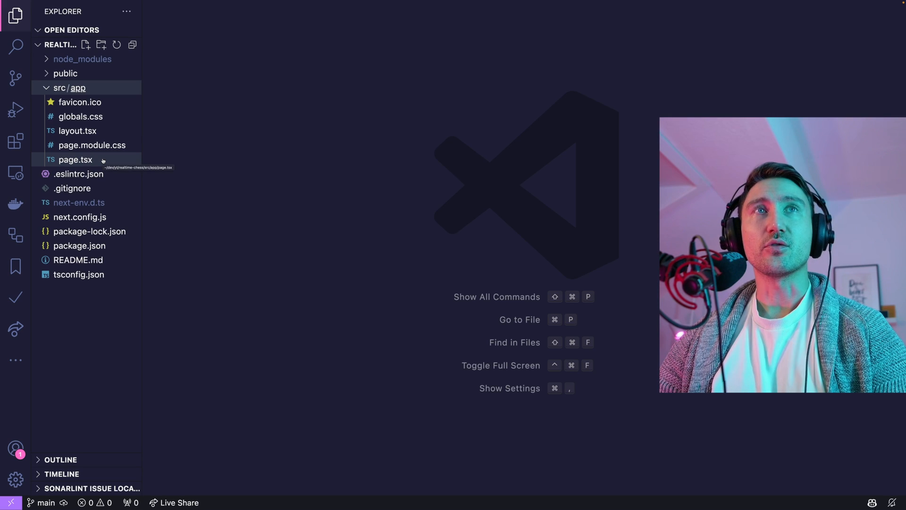
# Step: Rewrite page.tsx as a Home component returning a Hello World div
pyautogui.doubleClick(74, 160)
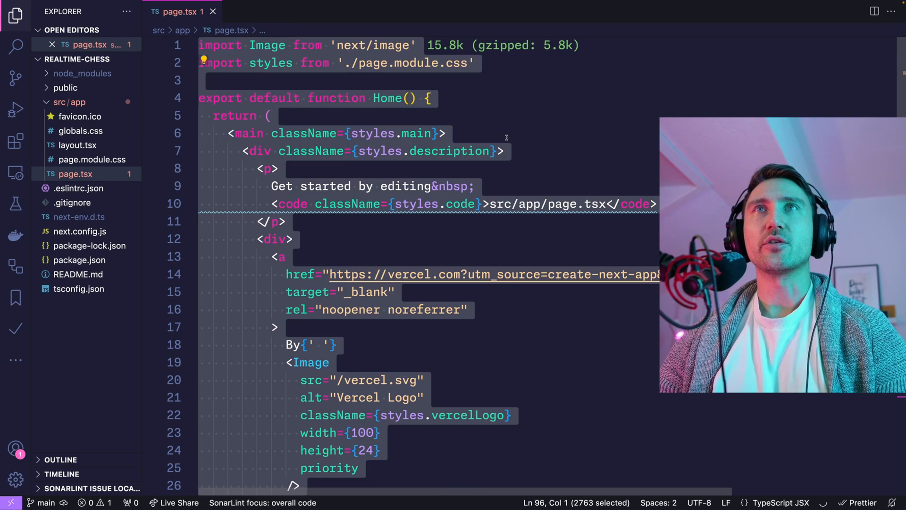
pyautogui.write('export default function Home() {\\n  return <div>Hello World</div>;\\n}')
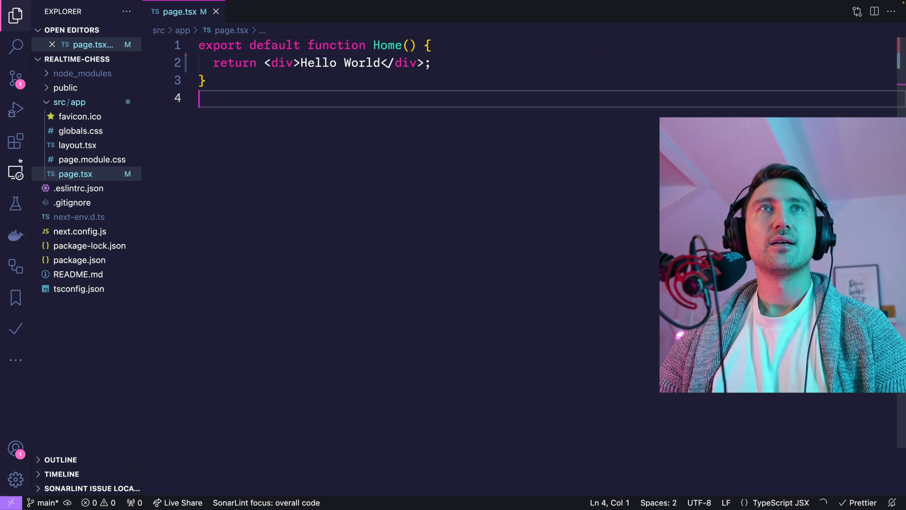
# Step: Replace globals.css contents with the * reset rule and save it
pyautogui.rightClick(87, 173)
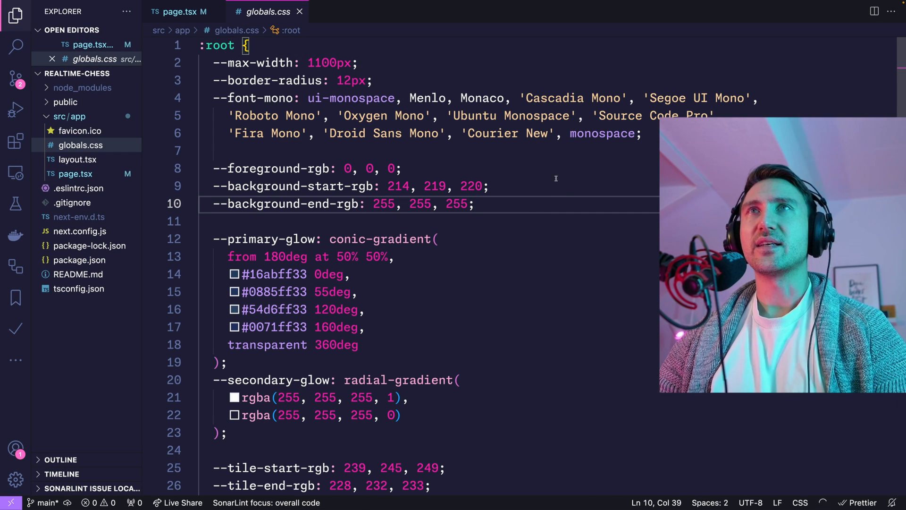
pyautogui.press('Ctrl+a')
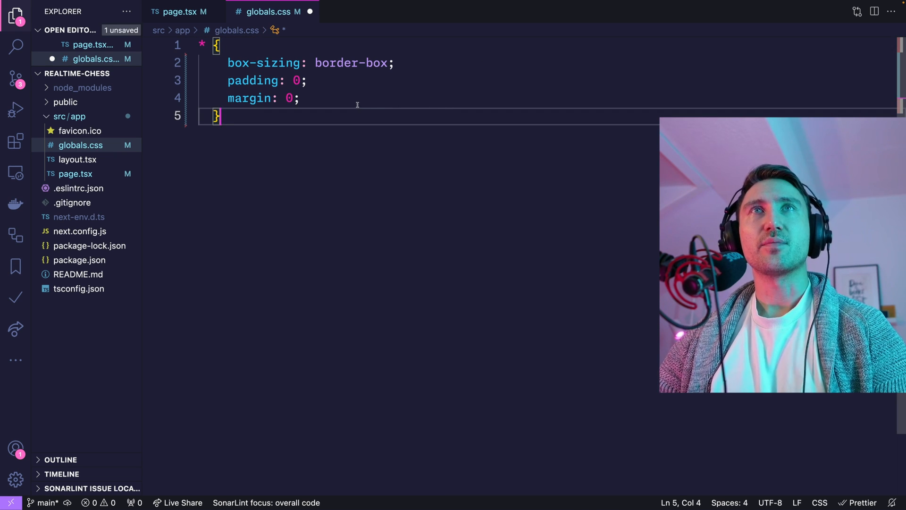
pyautogui.press('Ctrl+s')
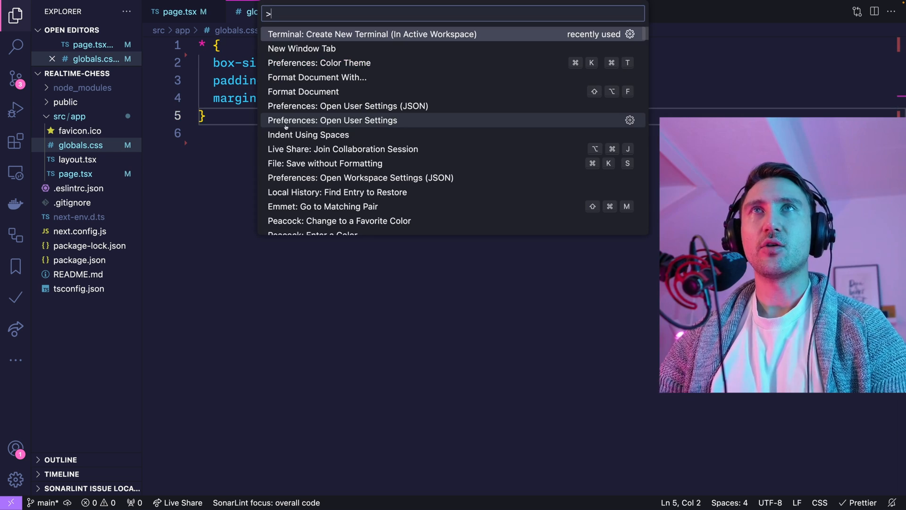
pyautogui.click(371, 34)
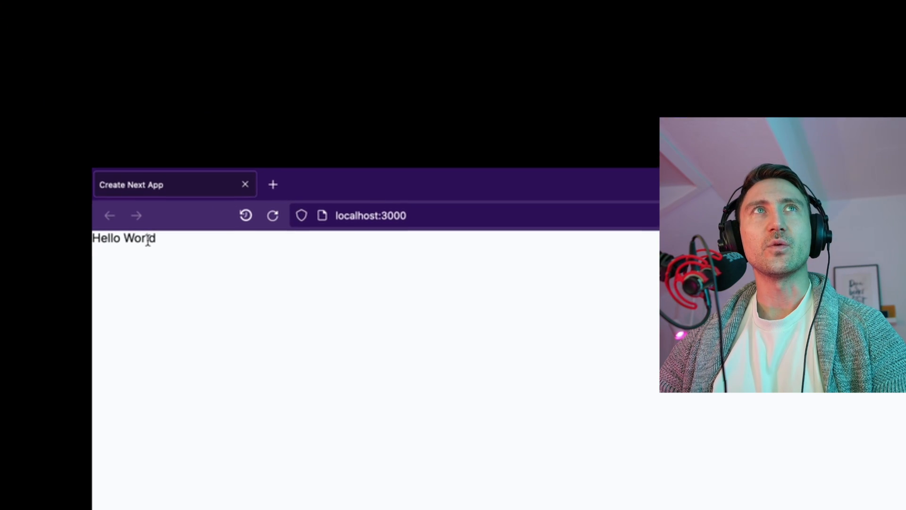
pyautogui.moveTo(345, 421)
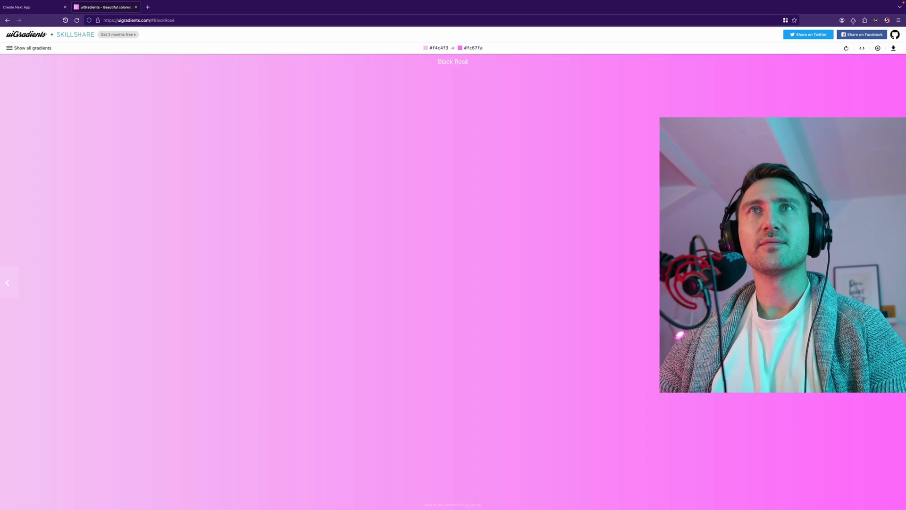
# Step: Browse uiGradients to the Nepal gradient (#de6161 → #2657eb)
pyautogui.click(896, 283)
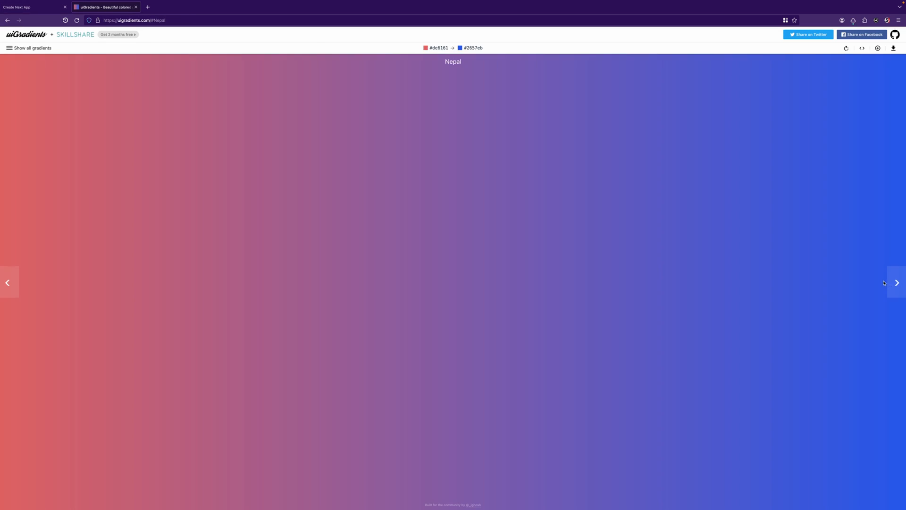
pyautogui.click(862, 48)
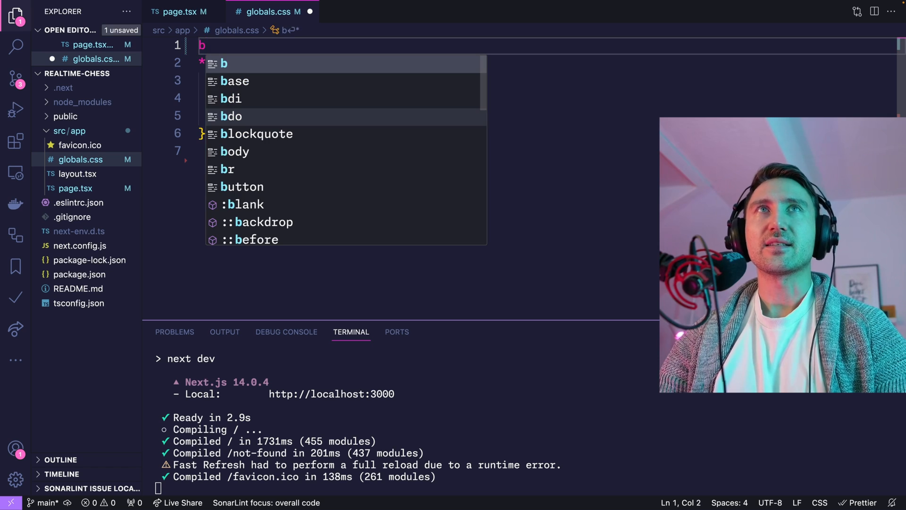
# Step: Add an html gradient rule, create Chessboard.tsx exporting Chessboard, and return to page.tsx
pyautogui.write('html {}')
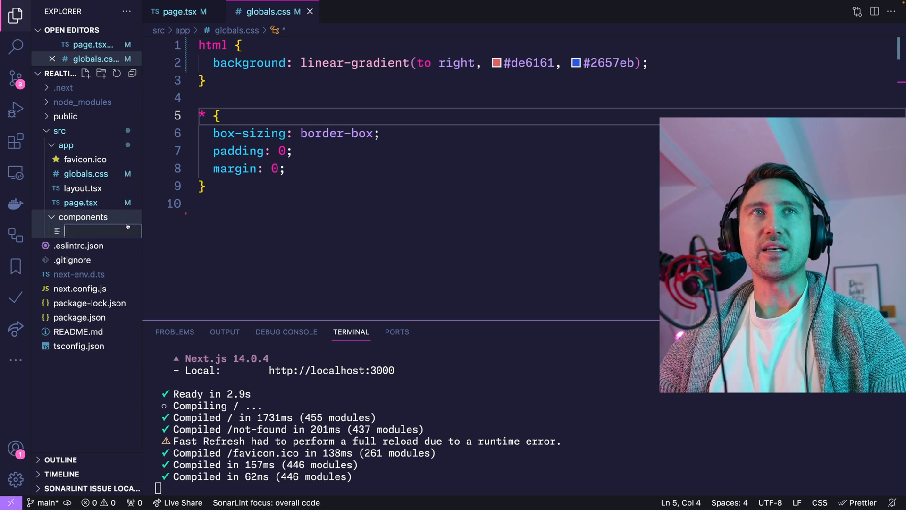
pyautogui.write('Chessboar')
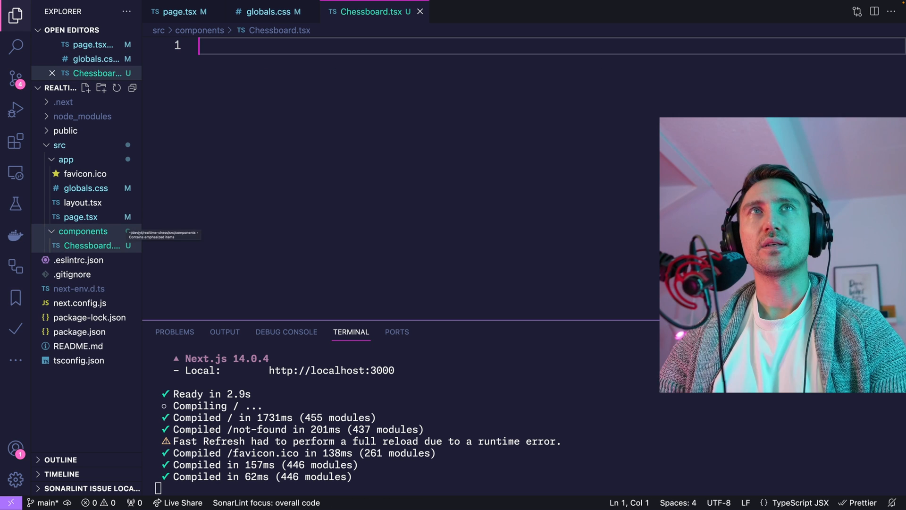
pyautogui.write('export function Chessboard() {')
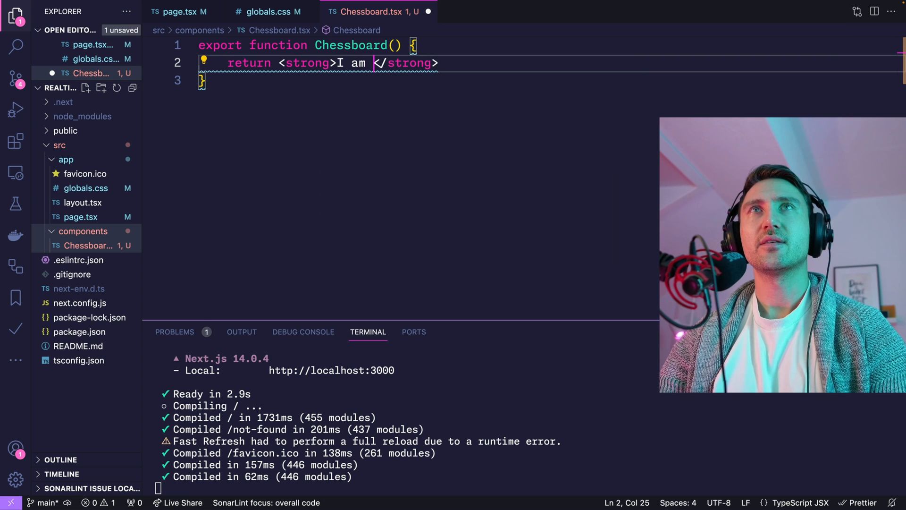
pyautogui.click(177, 13)
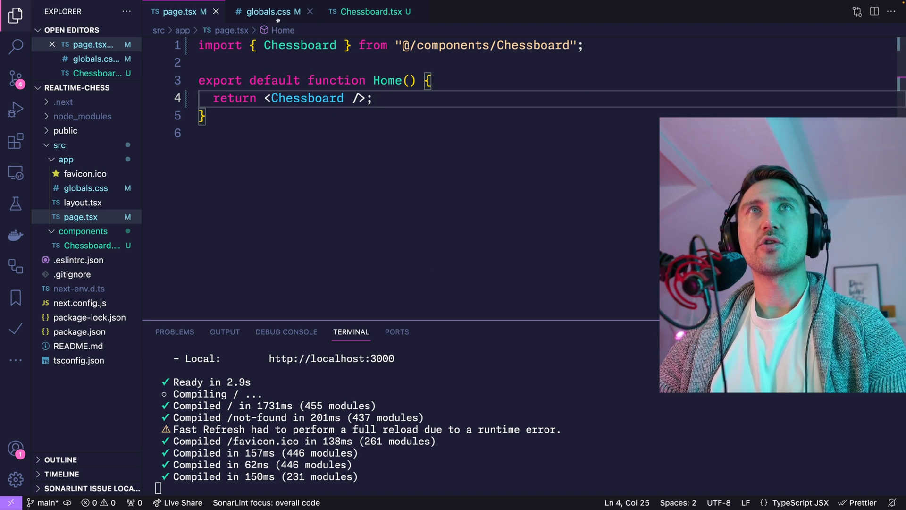
# Step: Add a flex-centred body rule with min-height 100vh in globals.css
pyautogui.click(270, 12)
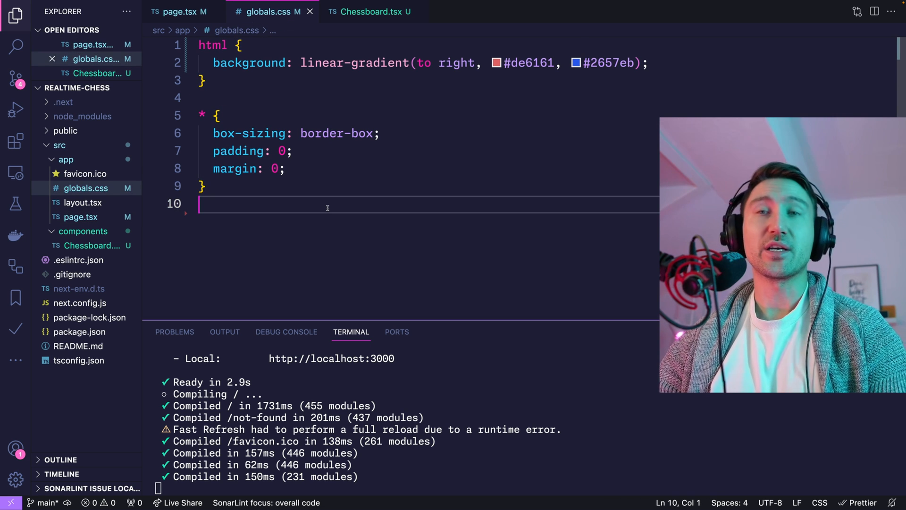
pyautogui.press('Enter')
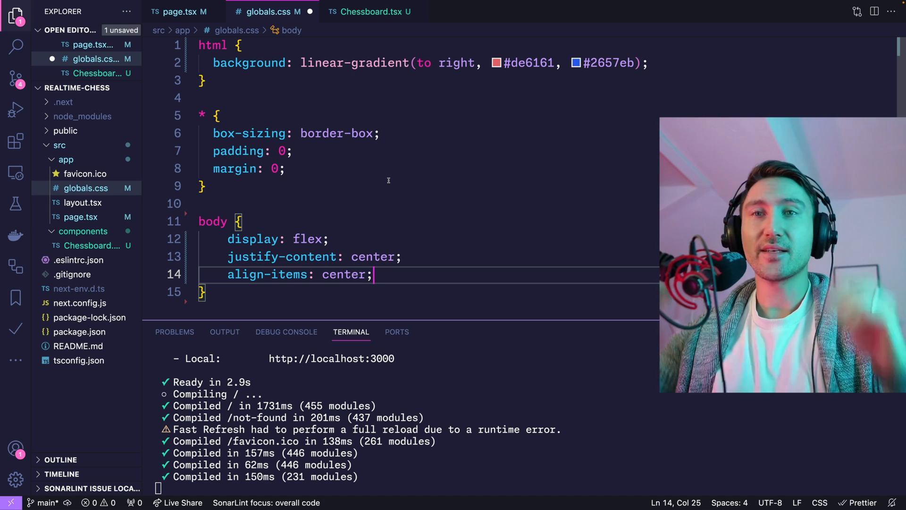
pyautogui.write('min-height: 100v')
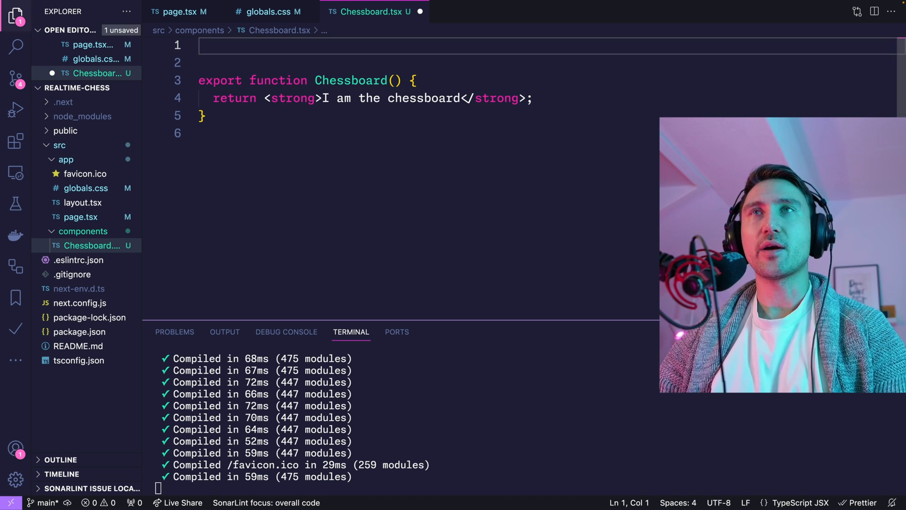
# Step: Declare class Board in Chessboard.tsx
pyautogui.write('c')
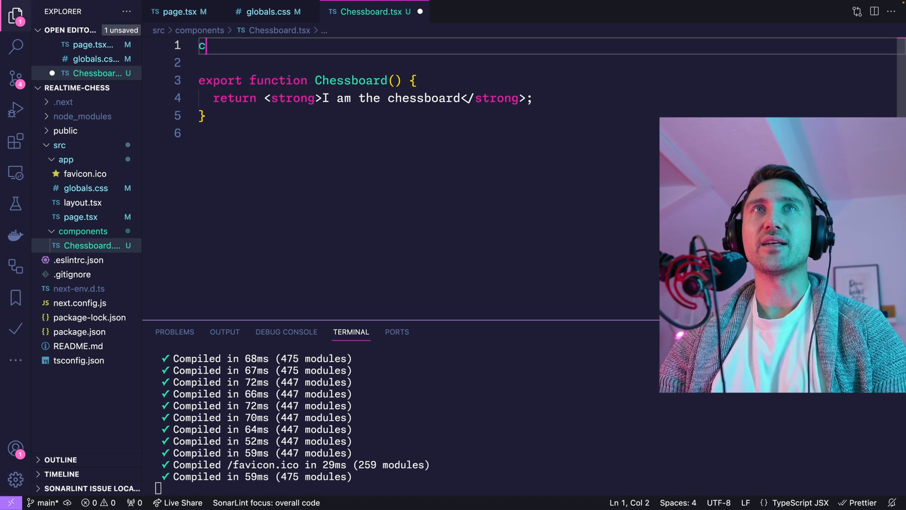
pyautogui.write('lass Ch')
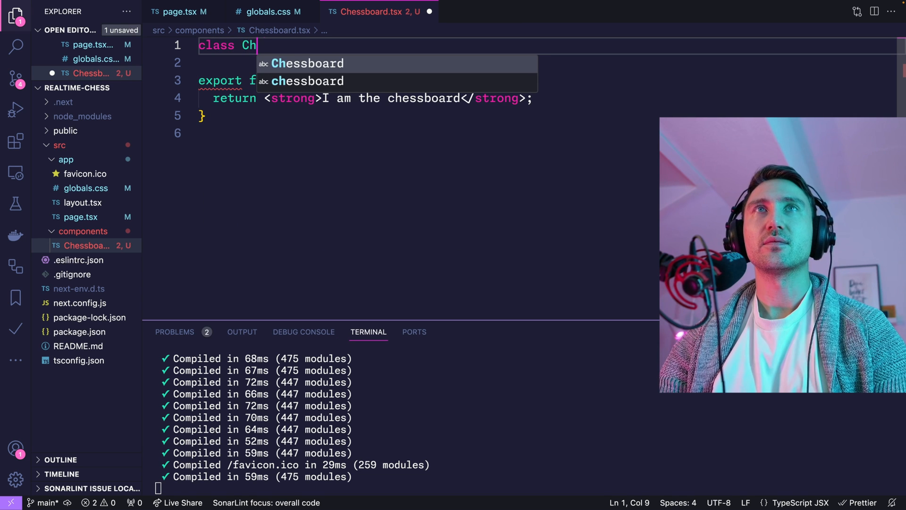
pyautogui.write('Boa')
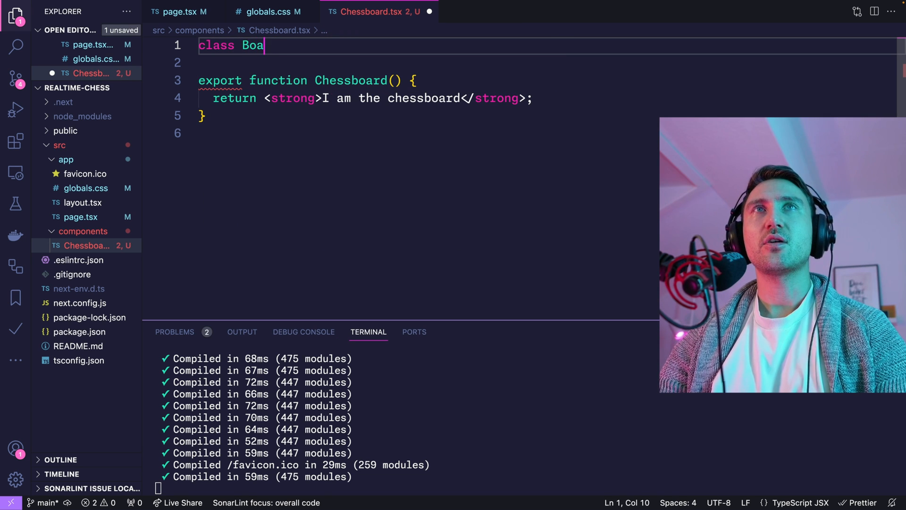
pyautogui.write('rd {')
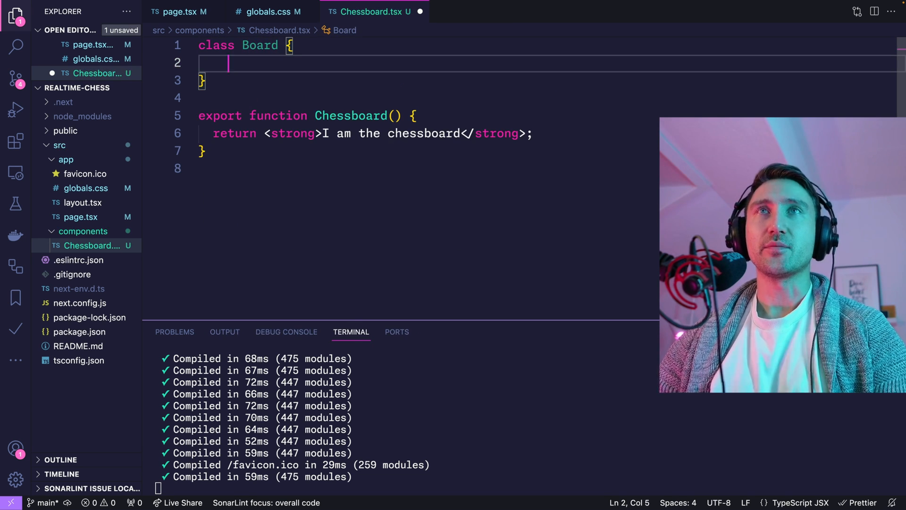
pyautogui.doubleClick(351, 116)
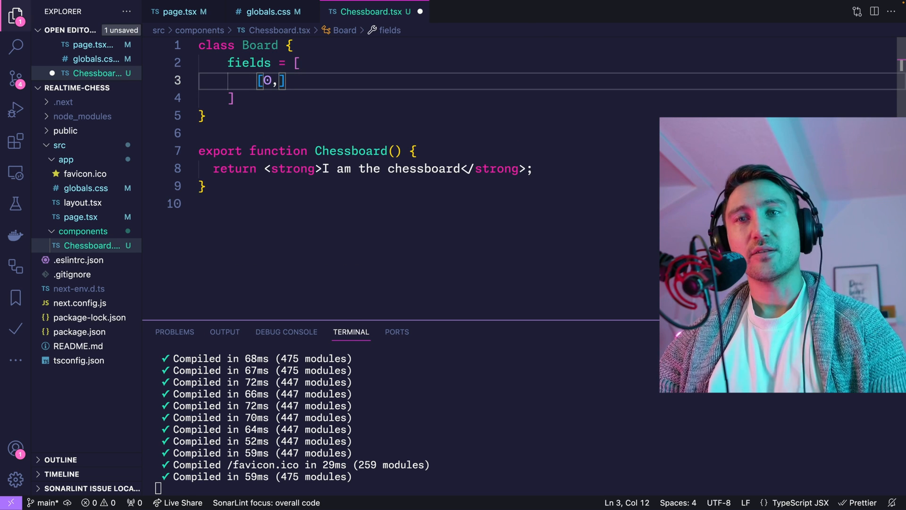
# Step: Fill the fields array rows with eight comma-separated zeros
pyautogui.write('0')
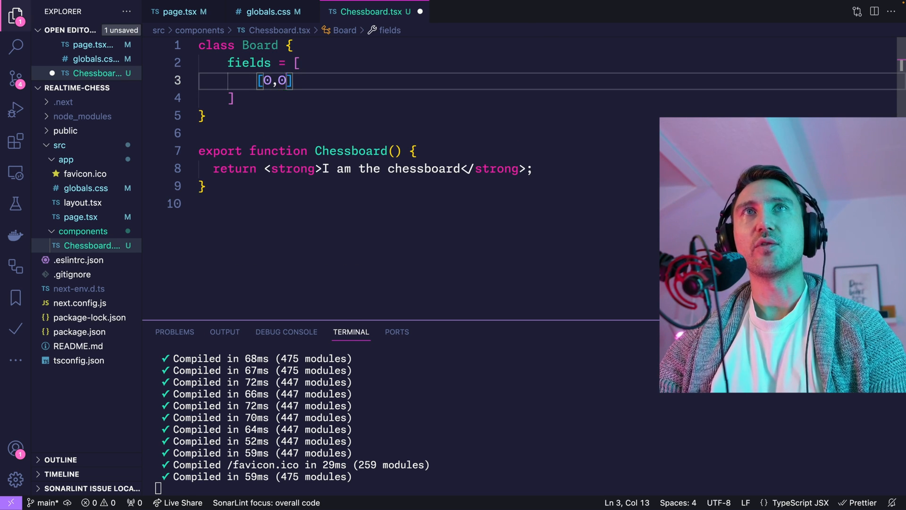
pyautogui.write(',0,0,0,0,0,0')
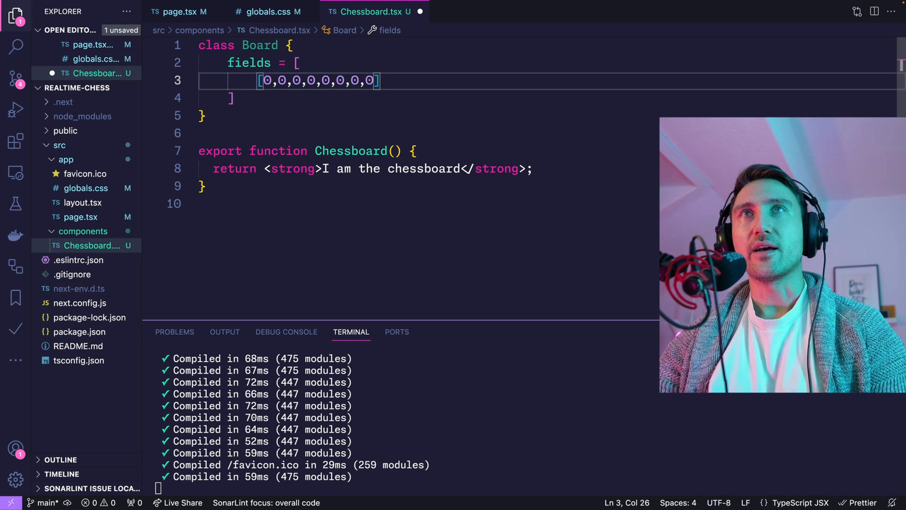
pyautogui.write(',')
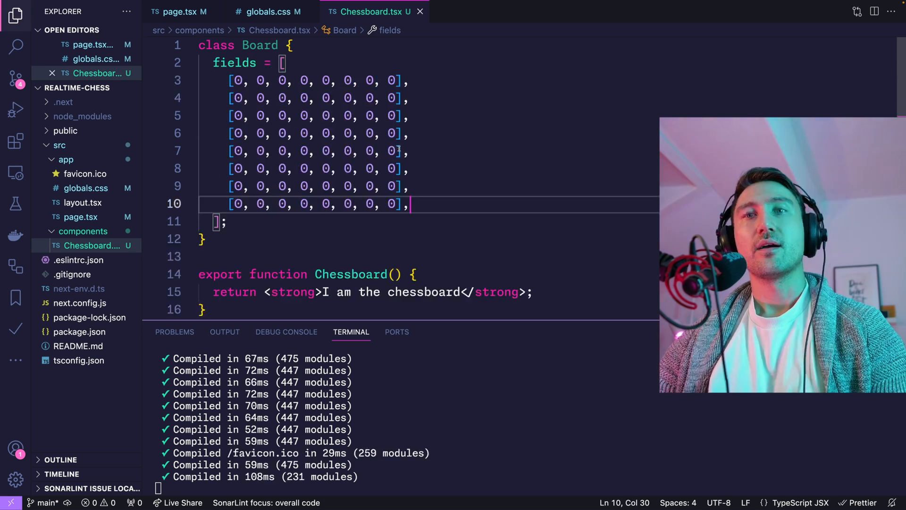
pyautogui.moveTo(496, 224)
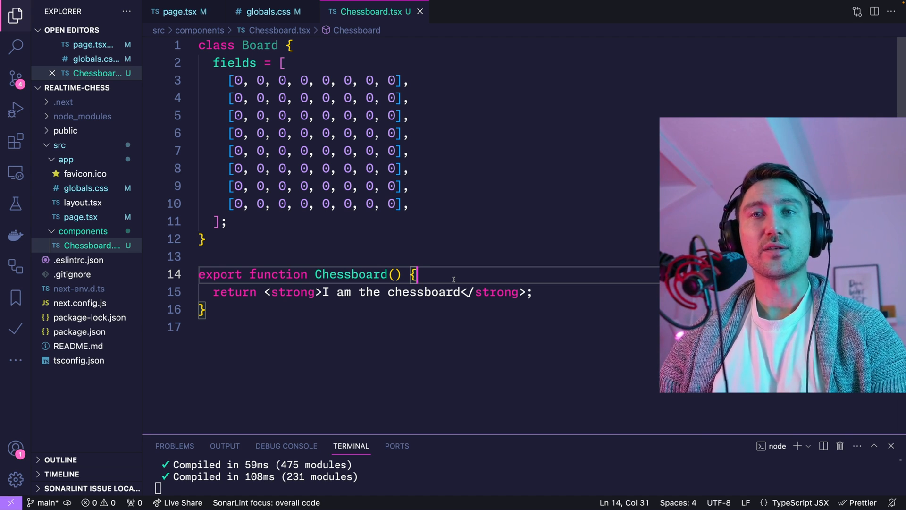
# Step: Declare const [currentBoard, setCurrentBoard] = useState(new Board())
pyautogui.write('const [currentBoard, setCurrentBoard]')
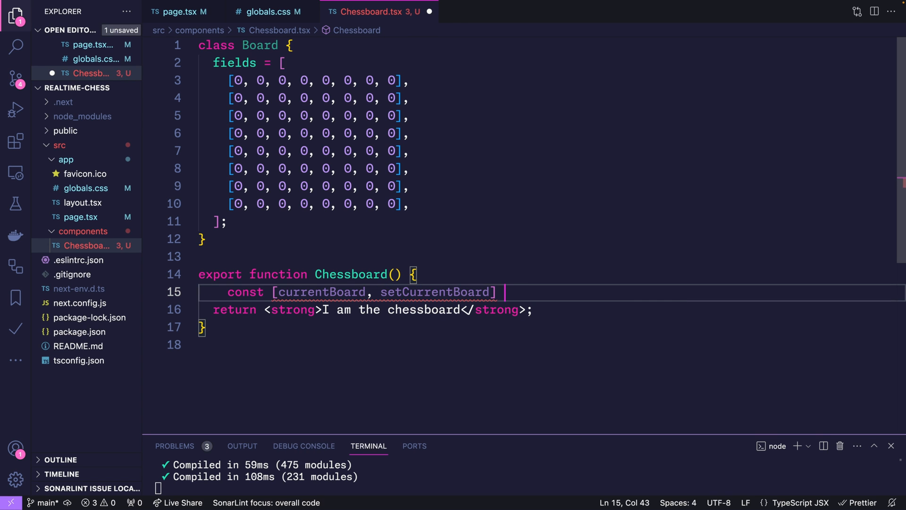
pyautogui.write('= useState')
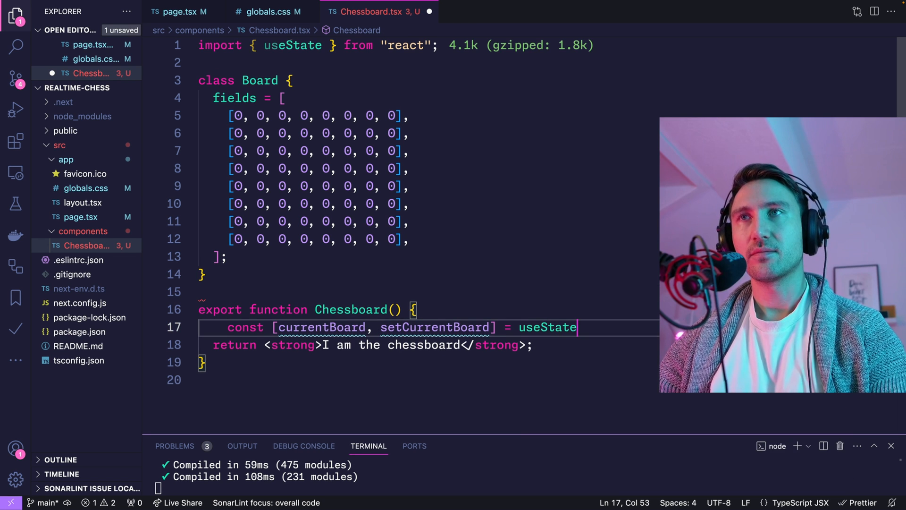
pyautogui.write('(new Board')
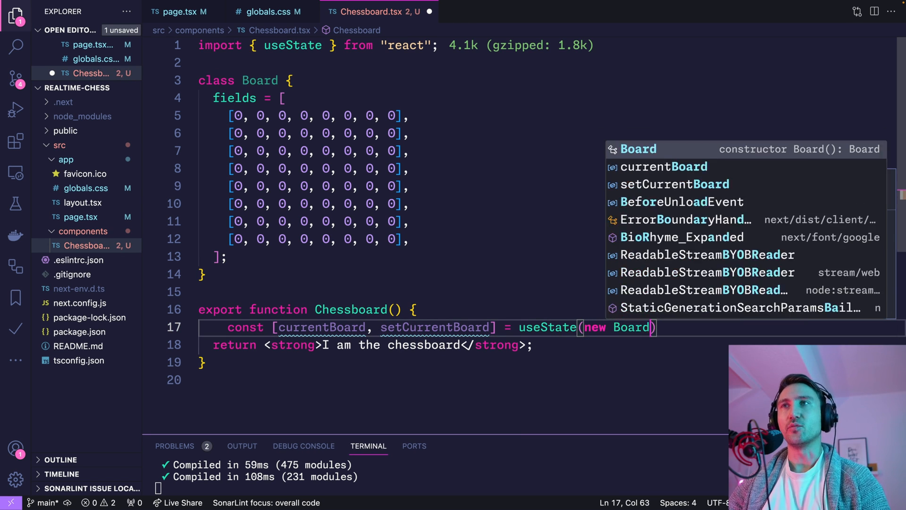
pyautogui.write('();')
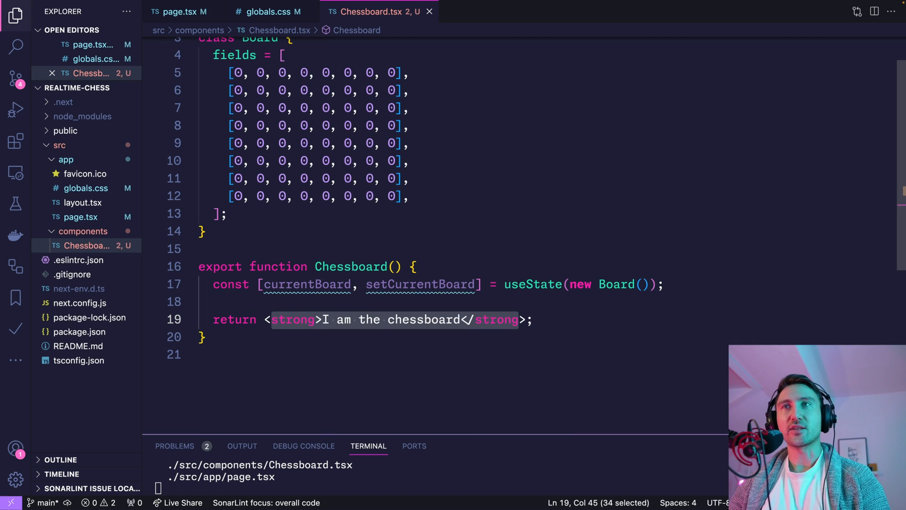
# Step: Return an outer div with boxShadow '3px 3px 10px rgba(0,0,0,0.4)'
pyautogui.write('<div style={{}}')
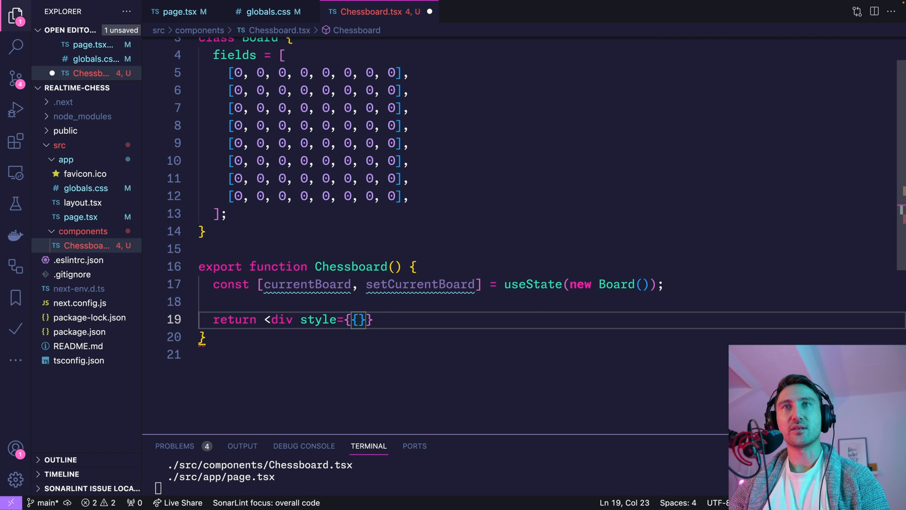
pyautogui.write('boxShadow:')
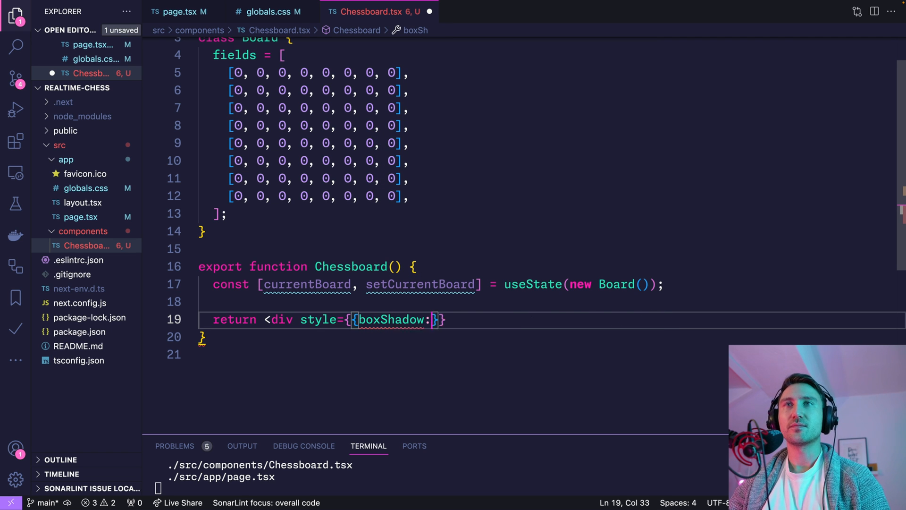
pyautogui.write("'3px 3px 10px rgba(0, 0, 0, 0.4")
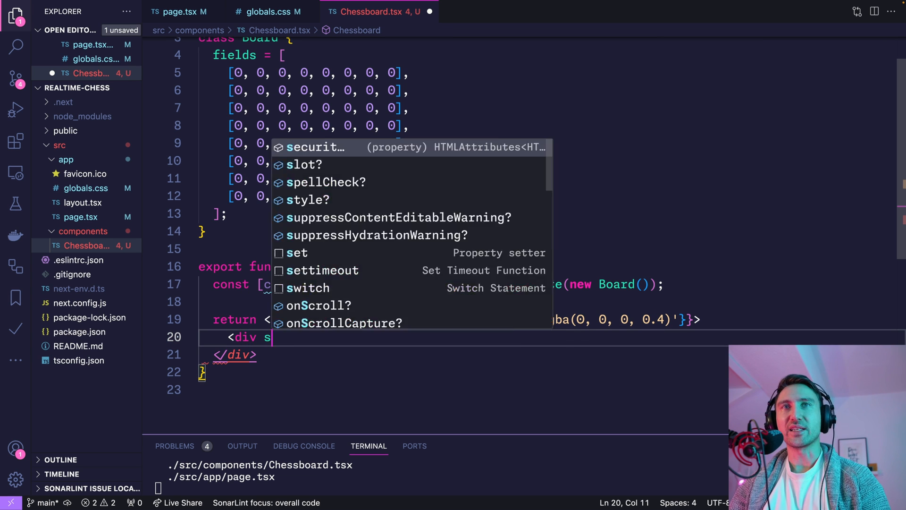
# Step: Nest an inner div with width/height 800px and background 'yellow'
pyautogui.write('tyle={{}}')
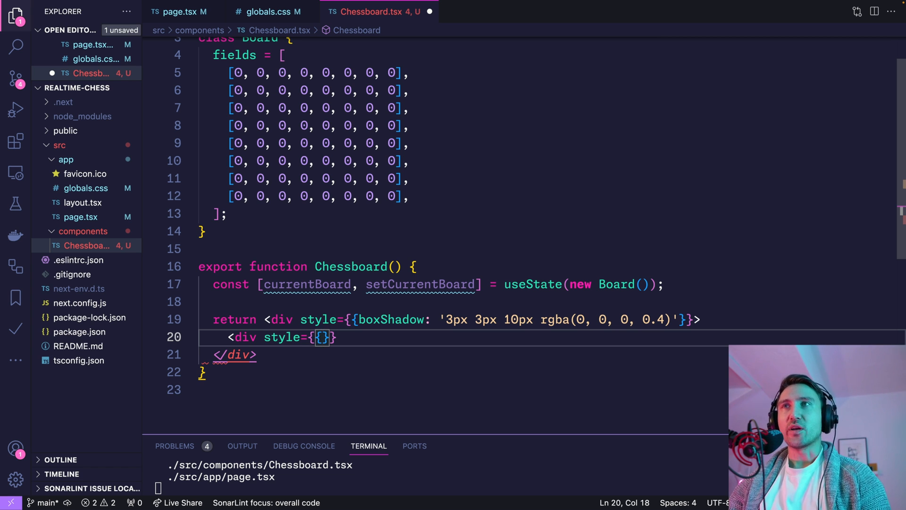
pyautogui.write("width: '800px', height: '800px',")
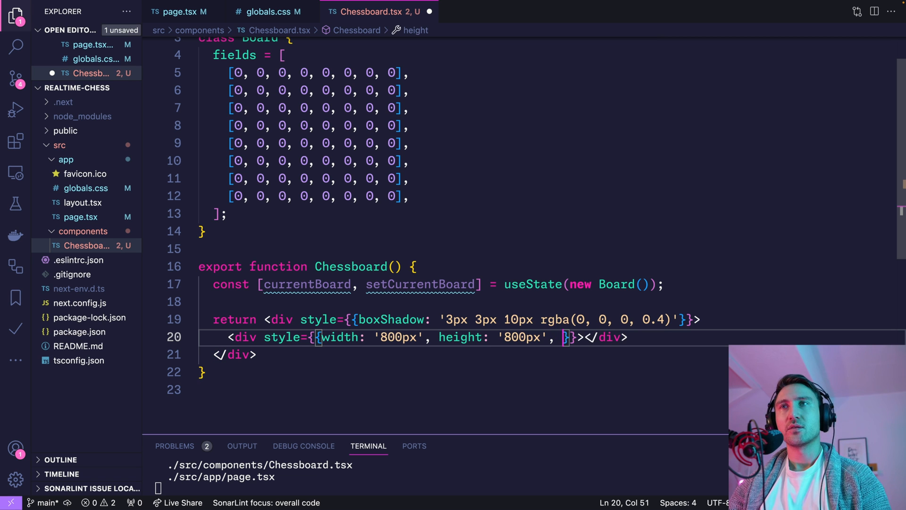
pyautogui.write('background:')
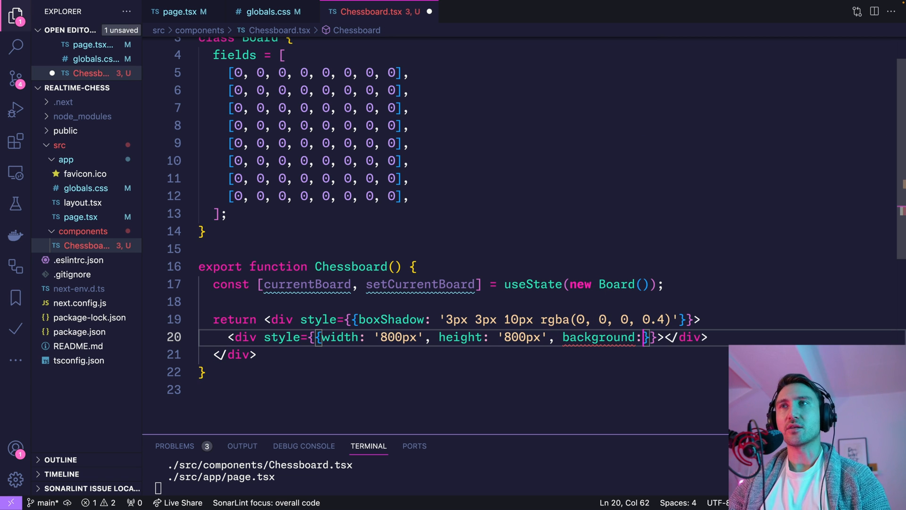
pyautogui.write("'yellow'")
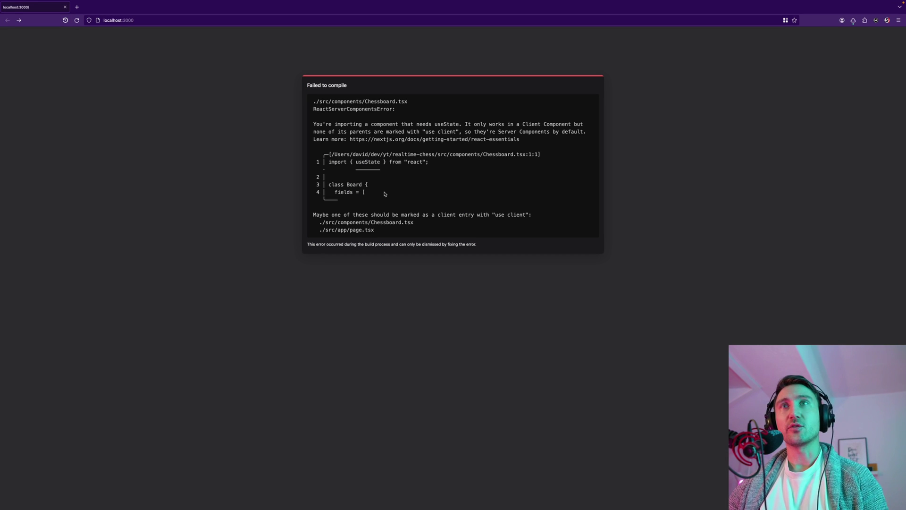
pyautogui.moveTo(560, 260)
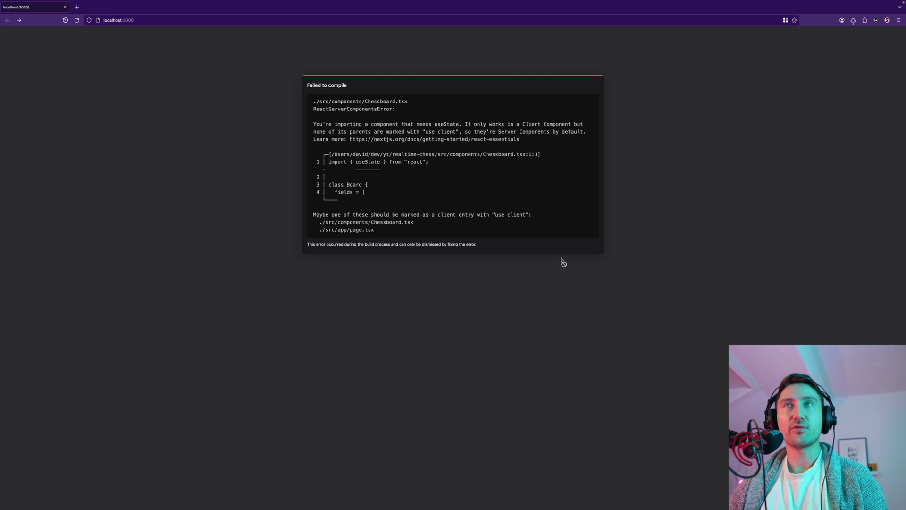
pyautogui.moveTo(599, 257)
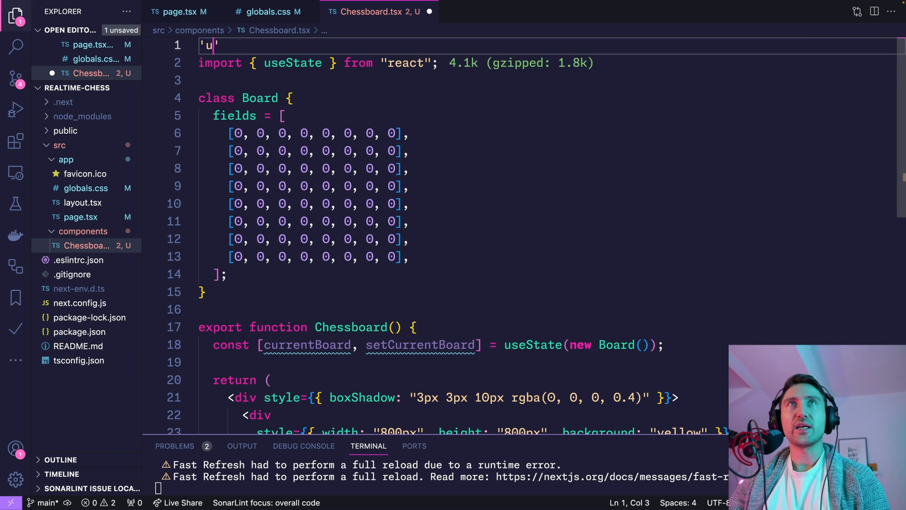
# Step: Add the 'use client'; directive on line 1 of Chessboard.tsx
pyautogui.write("se client';")
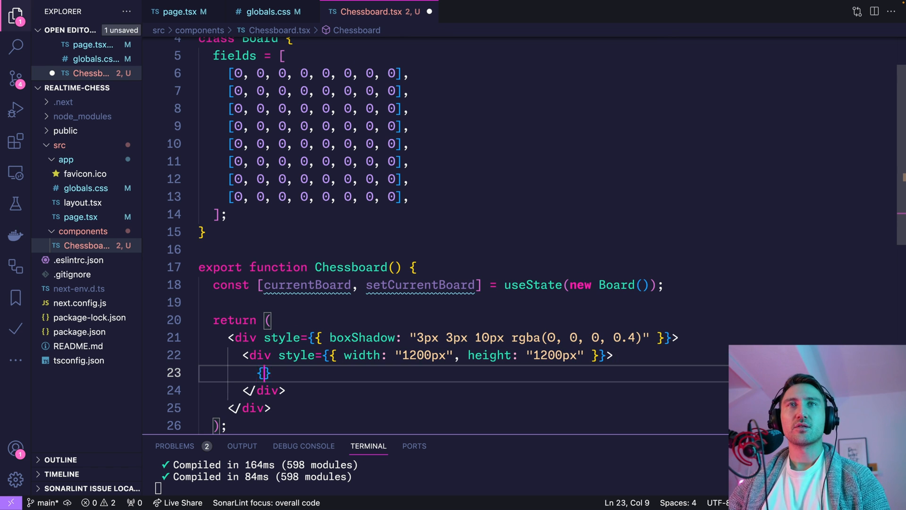
# Step: Map currentBoard.fields by boardRow, returning boardRow.map over each field inside the inner div
pyautogui.write('currentBoard.fields')
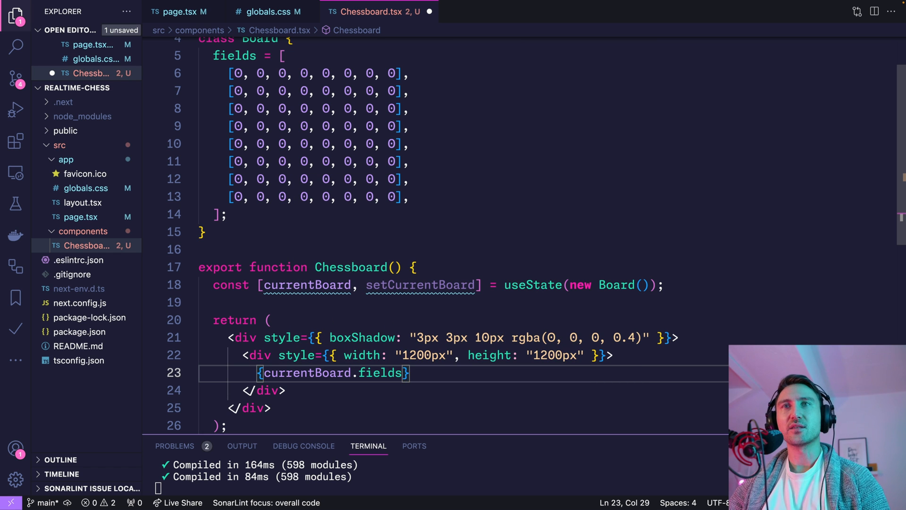
pyautogui.write('.map')
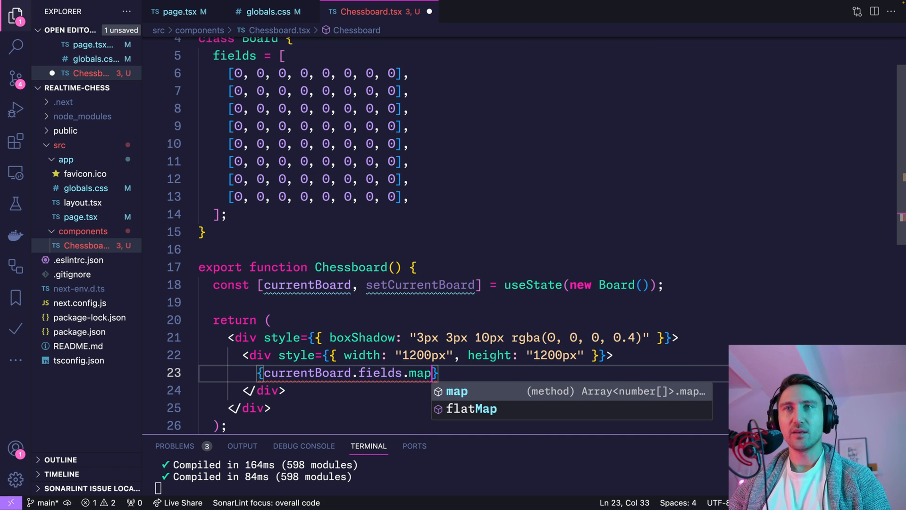
pyautogui.write('()')
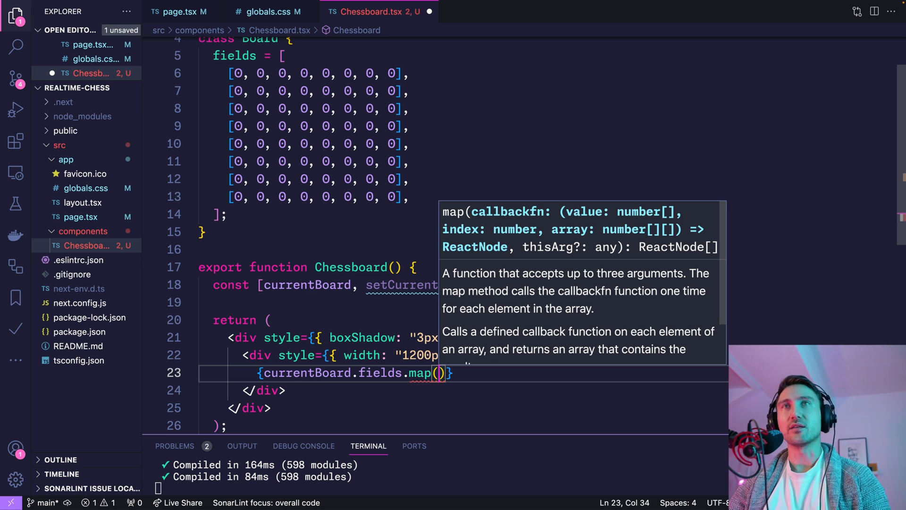
pyautogui.write('boardRow =>')
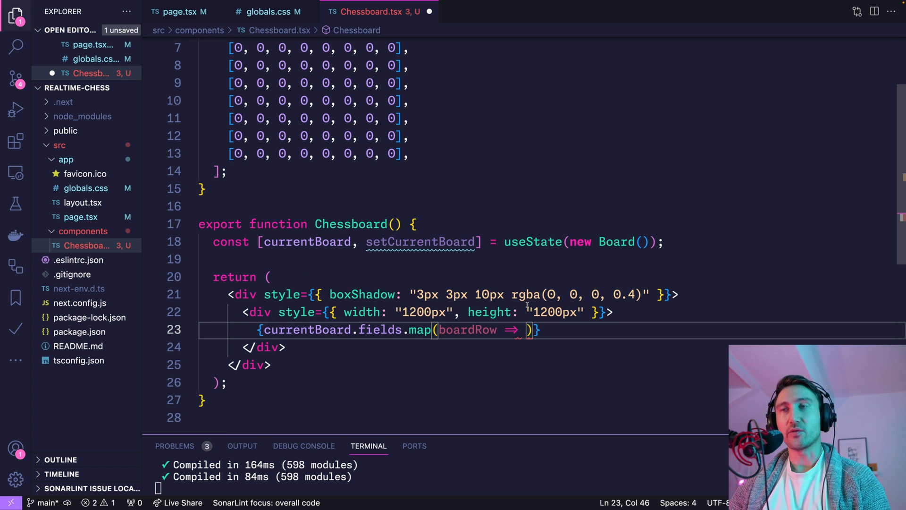
pyautogui.write('{')
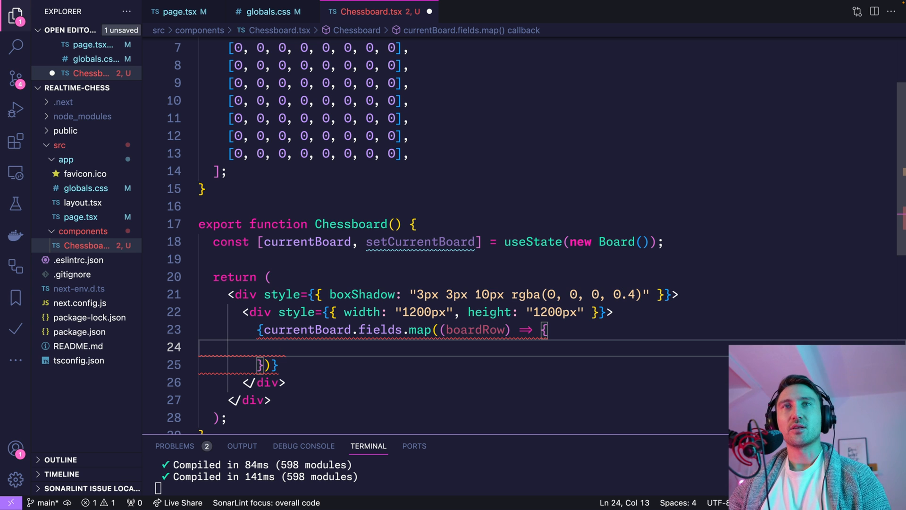
pyautogui.write('return')
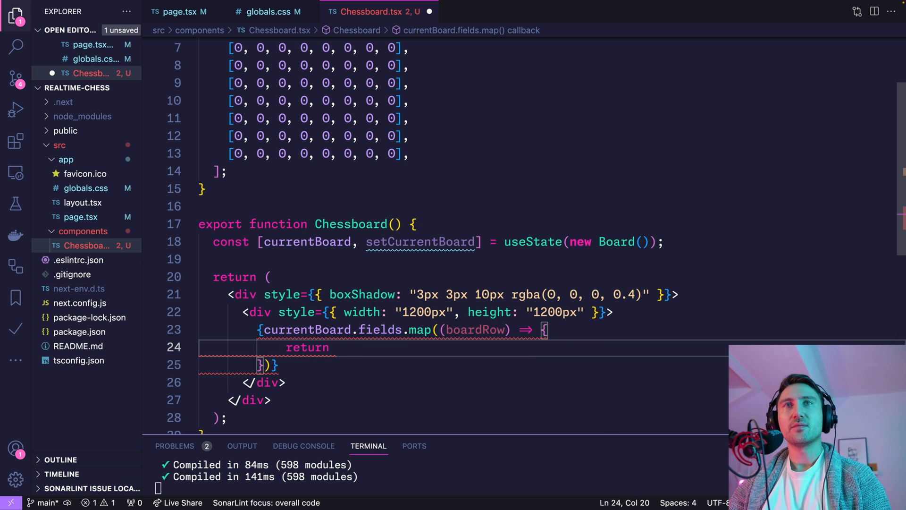
pyautogui.write('boardRow.')
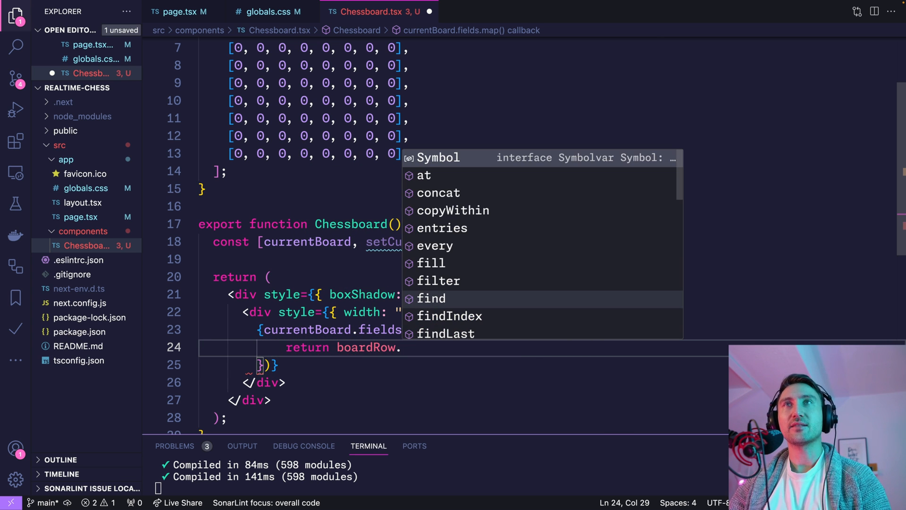
pyautogui.write('map()')
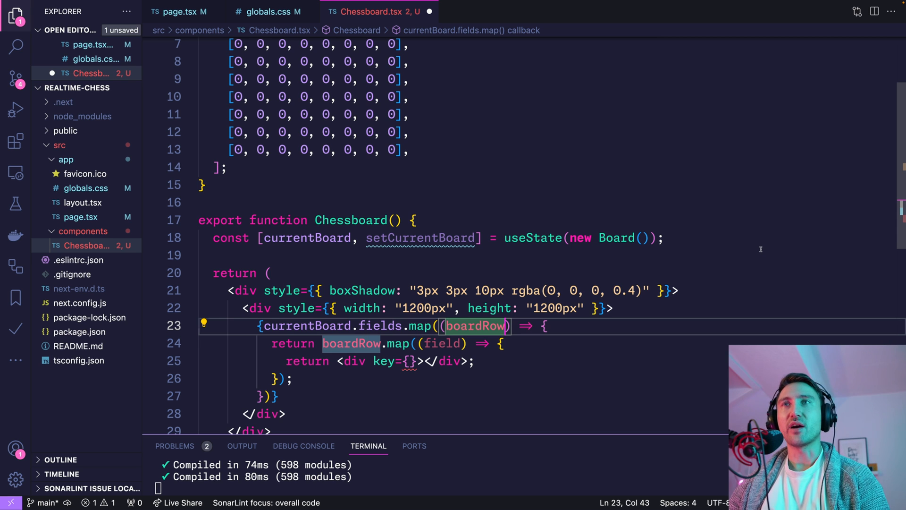
# Step: Key each square's div with the template string `${rowIndex}_${columnIndex}`
pyautogui.write(',')
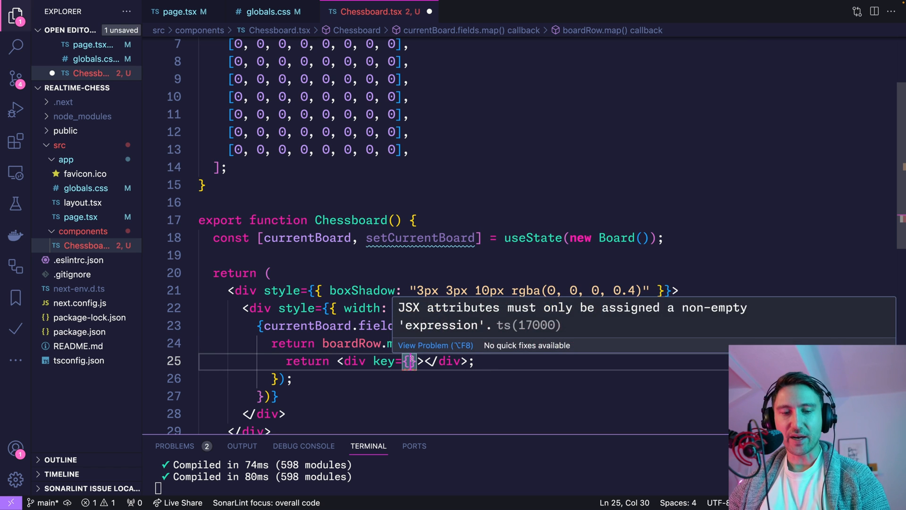
pyautogui.write('`')
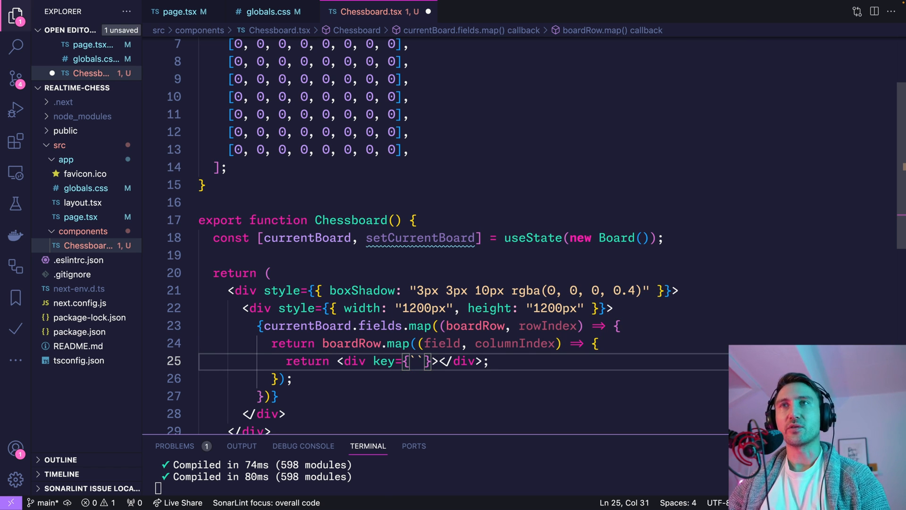
pyautogui.write('${rowInd')
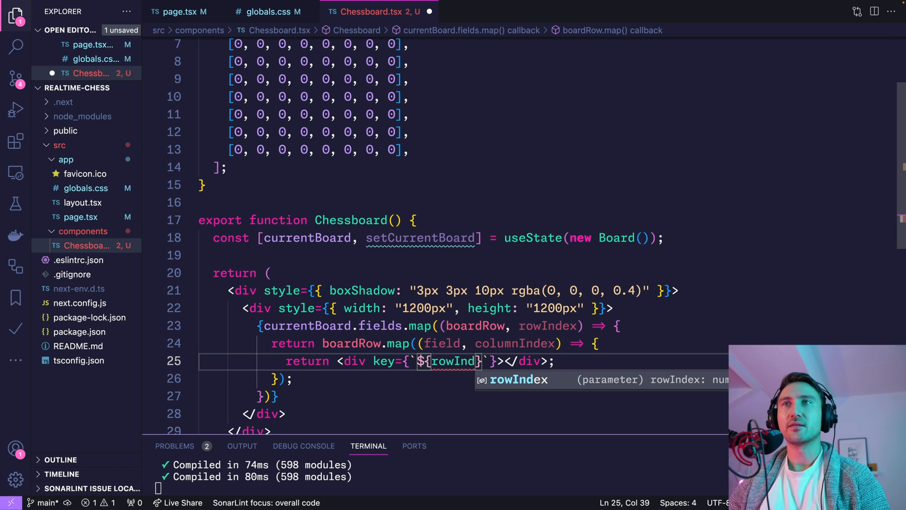
pyautogui.write('}_${columnIndex')
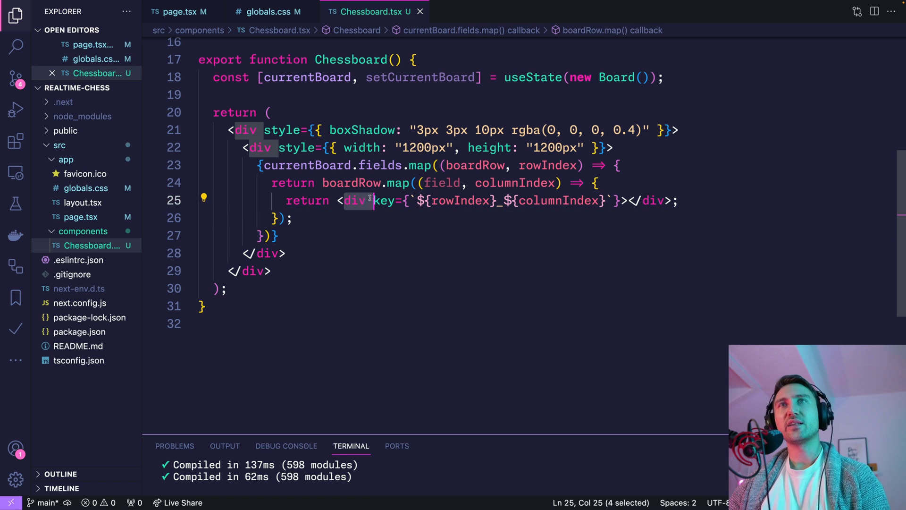
pyautogui.click(583, 147)
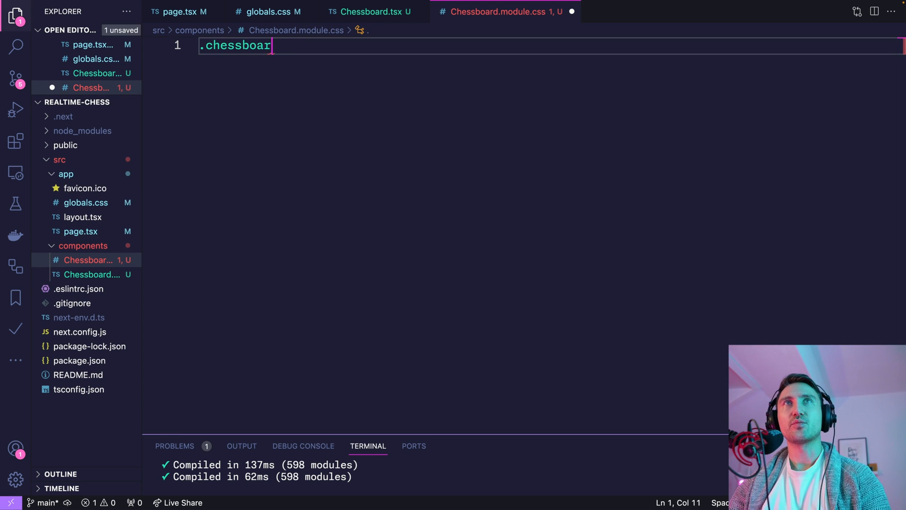
# Step: Start .chessboardWrapper and .chessboard rules in Chessboard.module.css and copy the inline box-shadow value
pyautogui.write('dWrapper {')
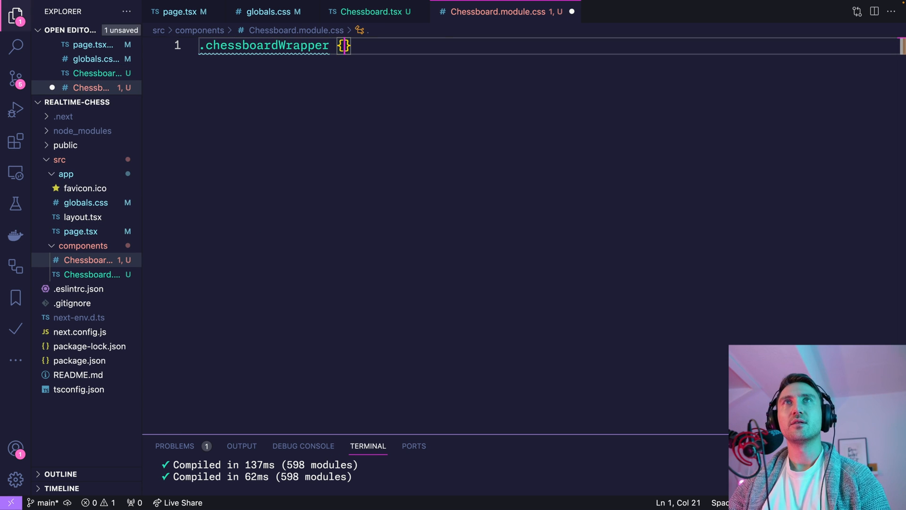
pyautogui.write('.ches')
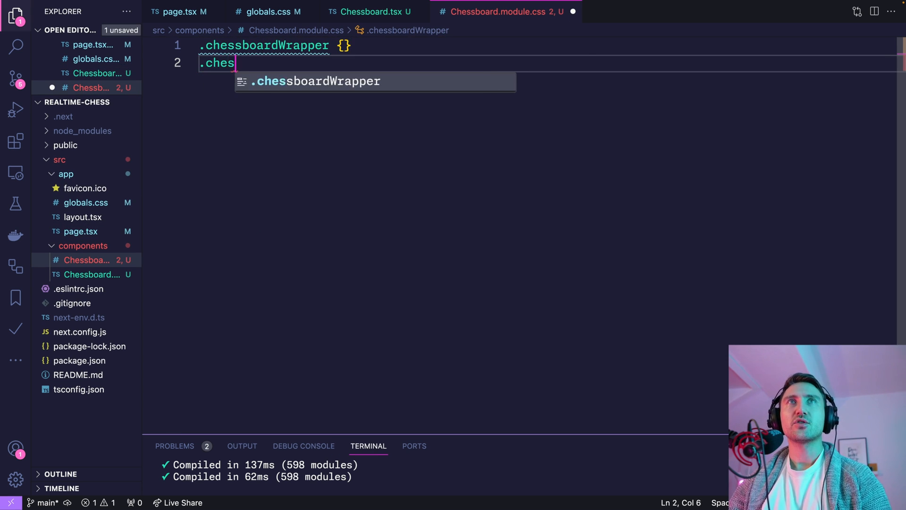
pyautogui.write('board {}')
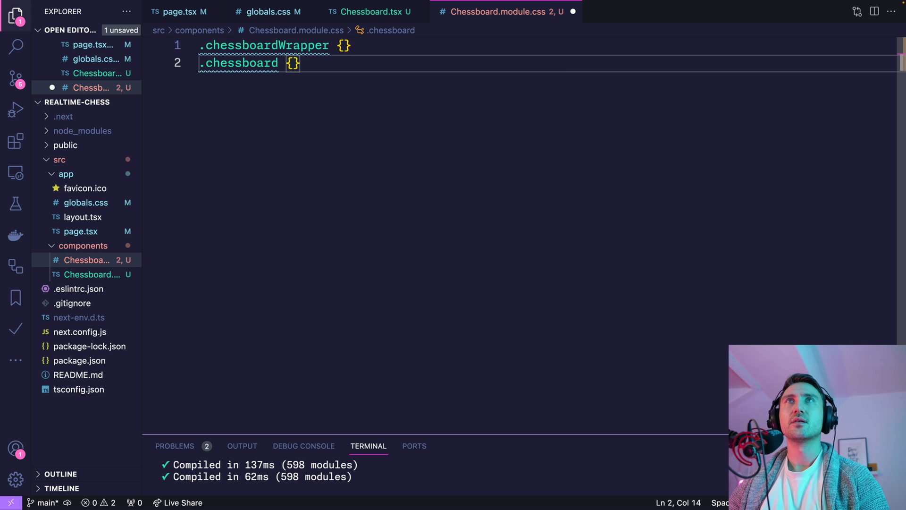
pyautogui.click(373, 12)
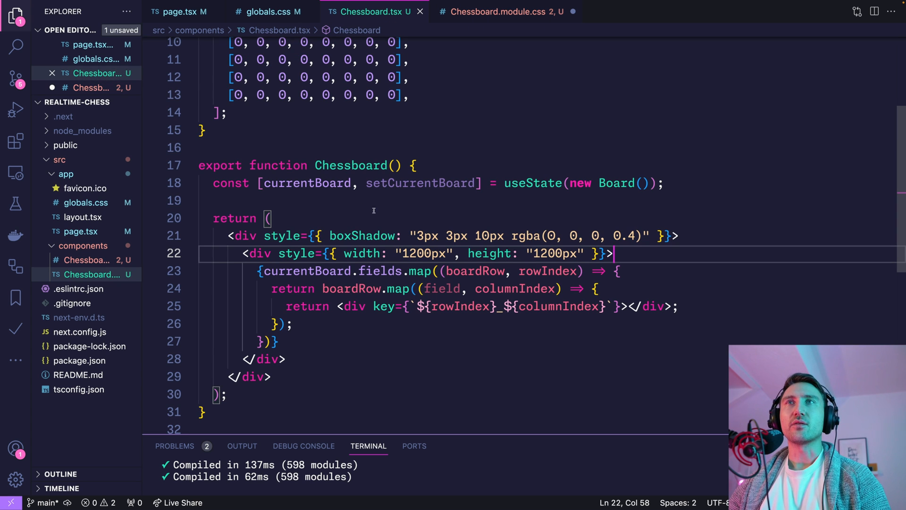
pyautogui.moveTo(419, 236); pyautogui.dragTo(619, 236)
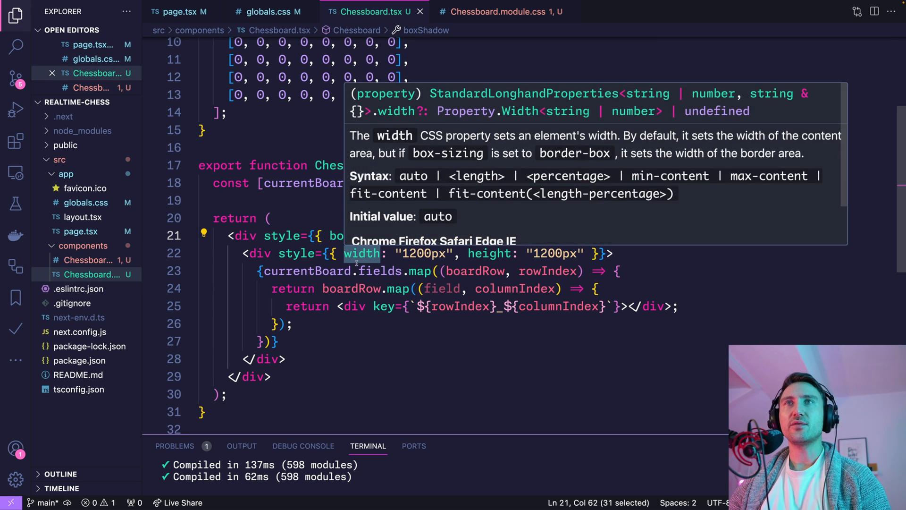
# Step: Give .chessboard width 1200px and aspect-ratio 1 in the CSS module
pyautogui.click(498, 12)
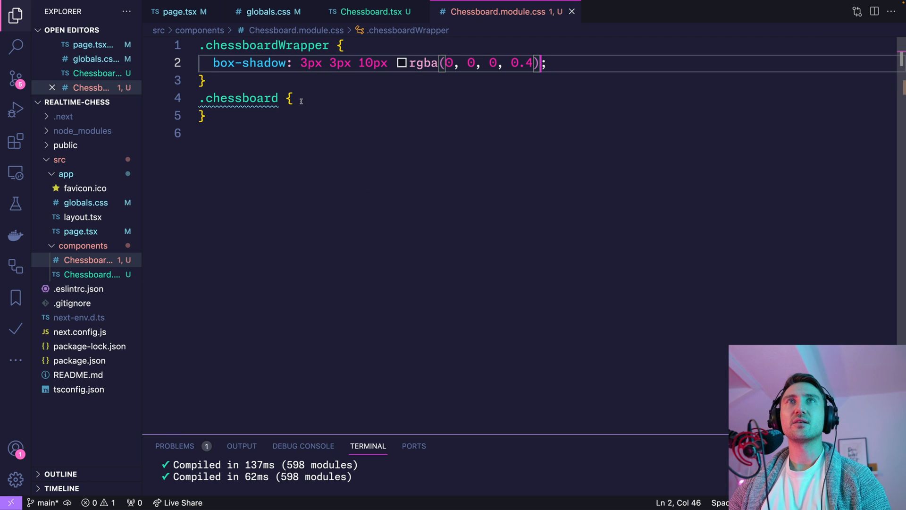
pyautogui.write('width: 1200px;')
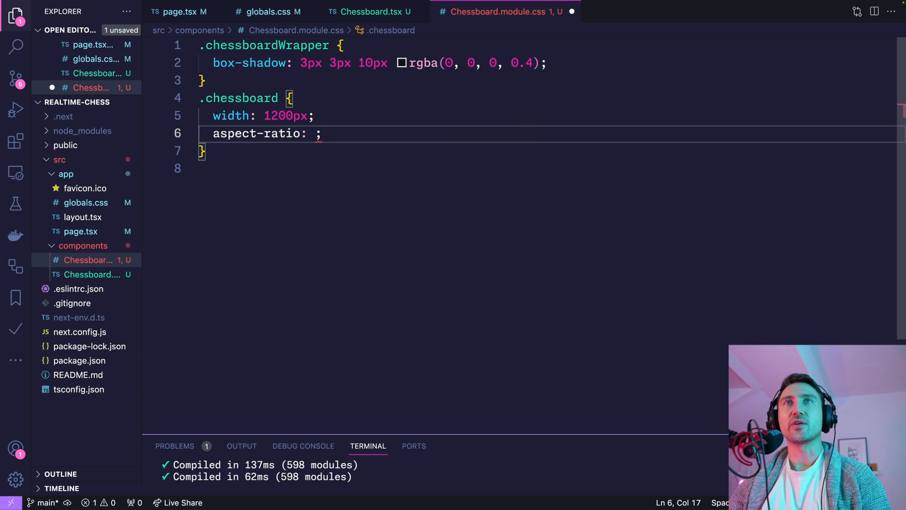
pyautogui.write('1')
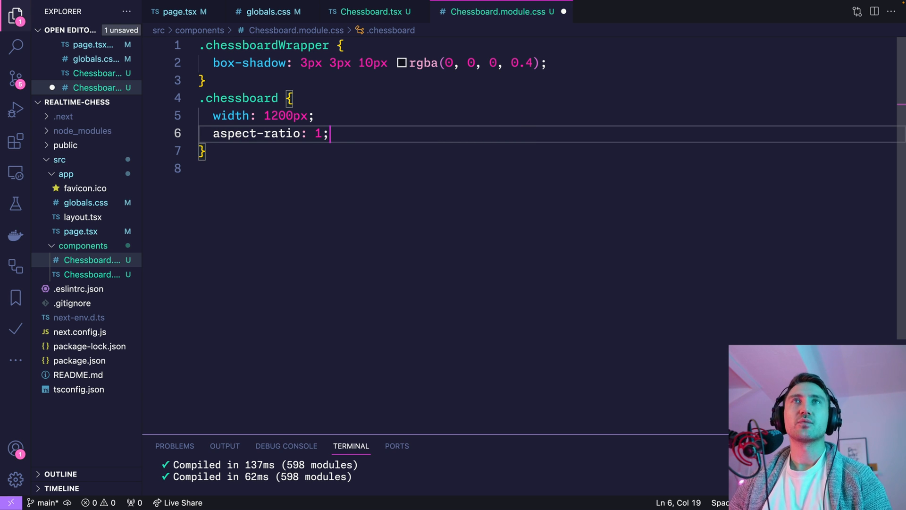
pyautogui.click(367, 11)
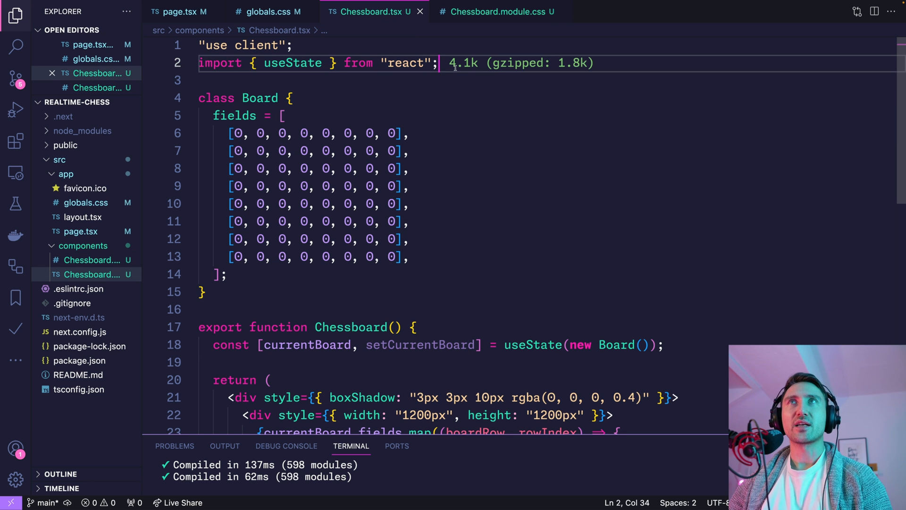
# Step: Import classes from './Chessboard.module.css' and set className={classes.chessboardWrapper} on the outer div
pyautogui.write("import classes from './Chessboard.module.css';")
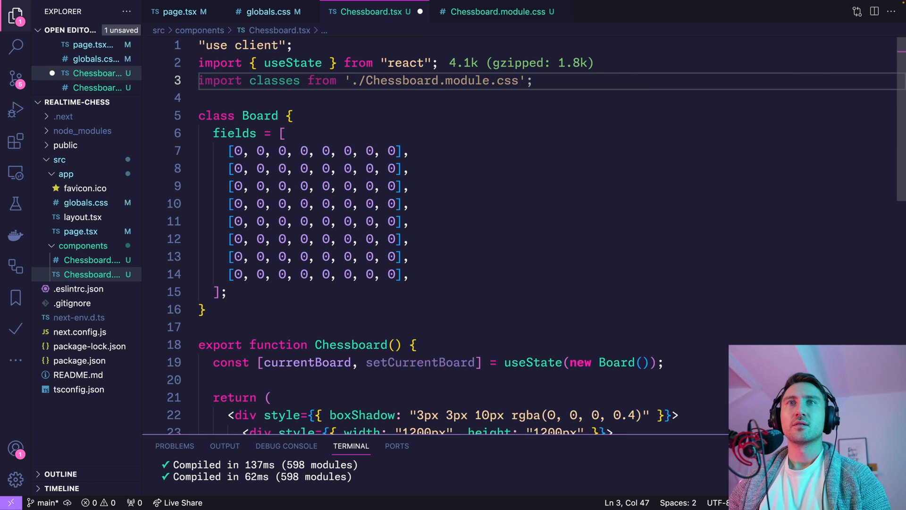
pyautogui.write('cl>')
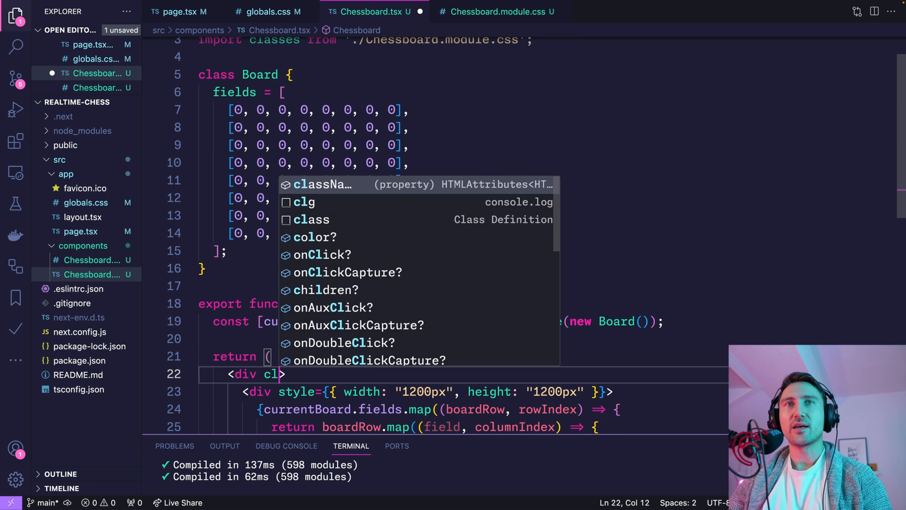
pyautogui.write('className={classes.chessboardWrap}')
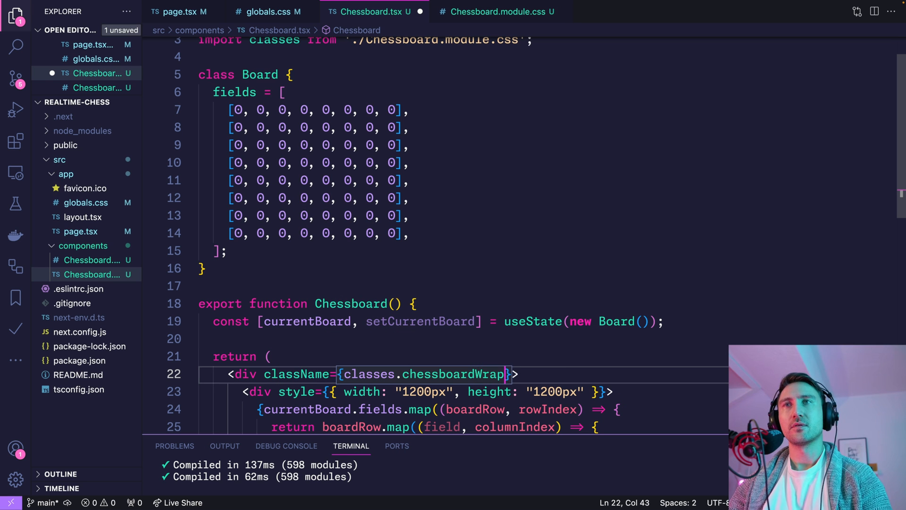
pyautogui.click(498, 11)
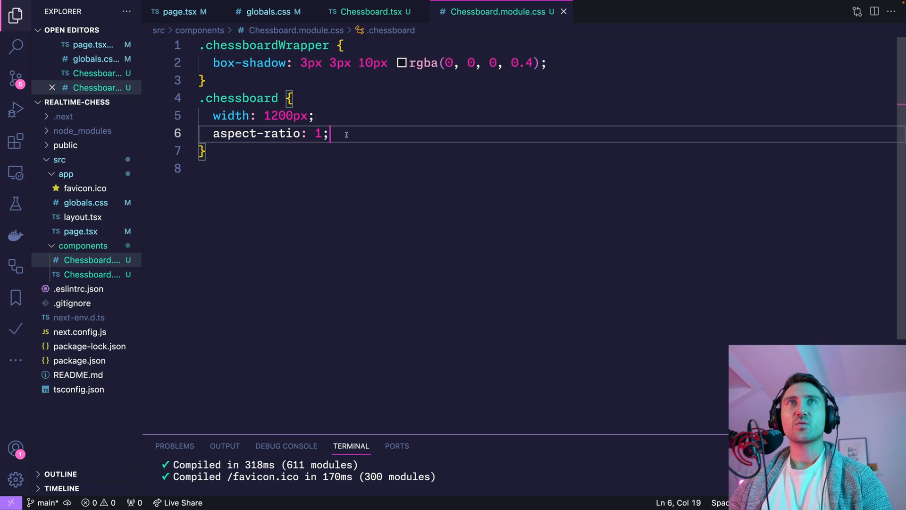
# Step: Make .chessboard display: grid with grid-template-columns and rows repeat(8, 1fr)
pyautogui.write('disp')
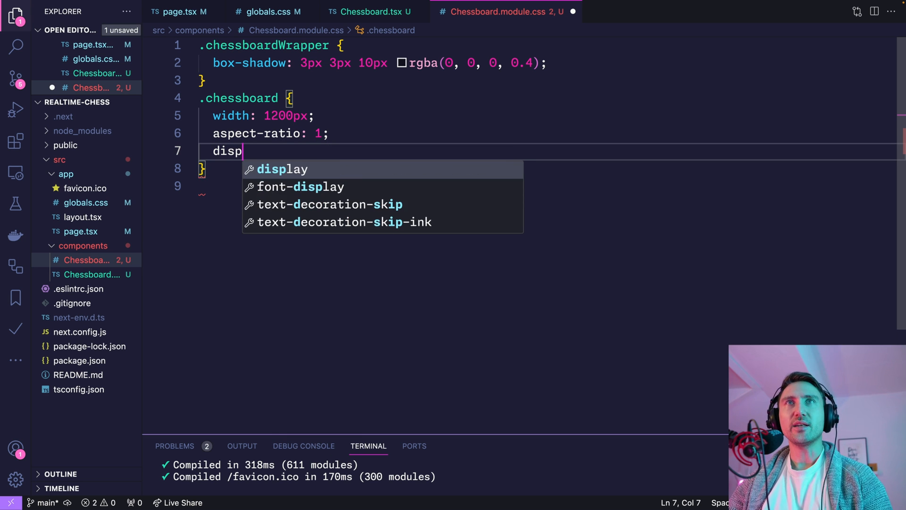
pyautogui.write('lay: grid;')
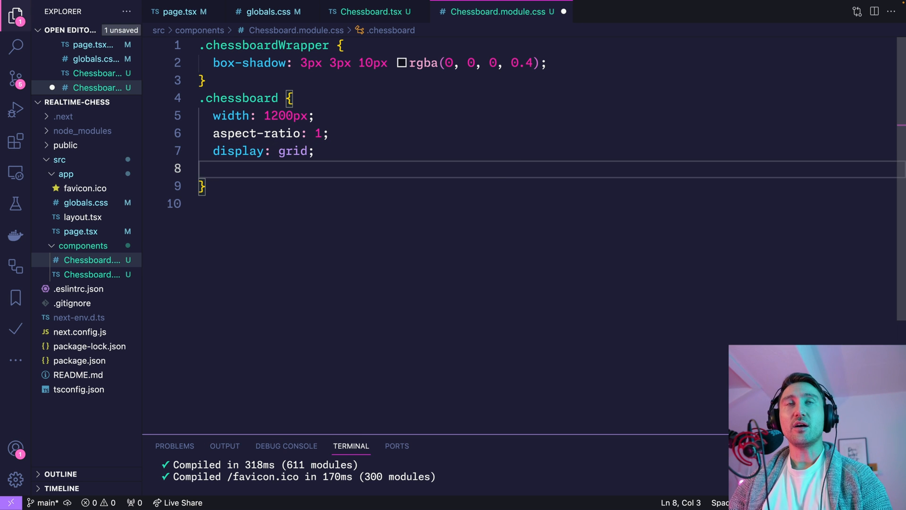
pyautogui.write('grid-template-columns: ;')
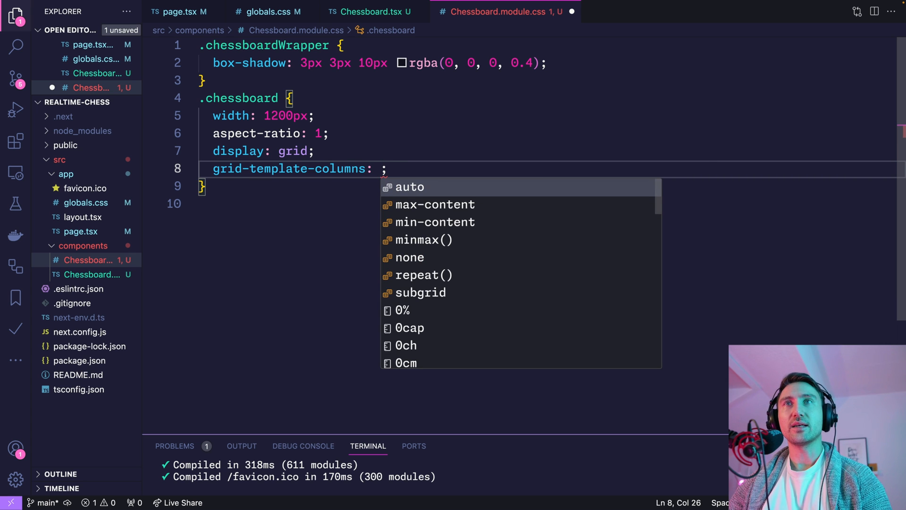
pyautogui.write('repeat(8,')
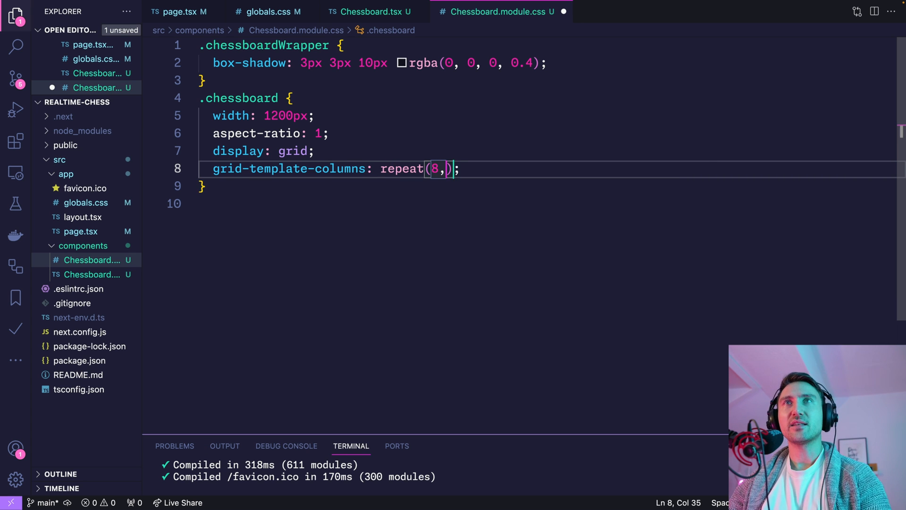
pyautogui.write('1fr')
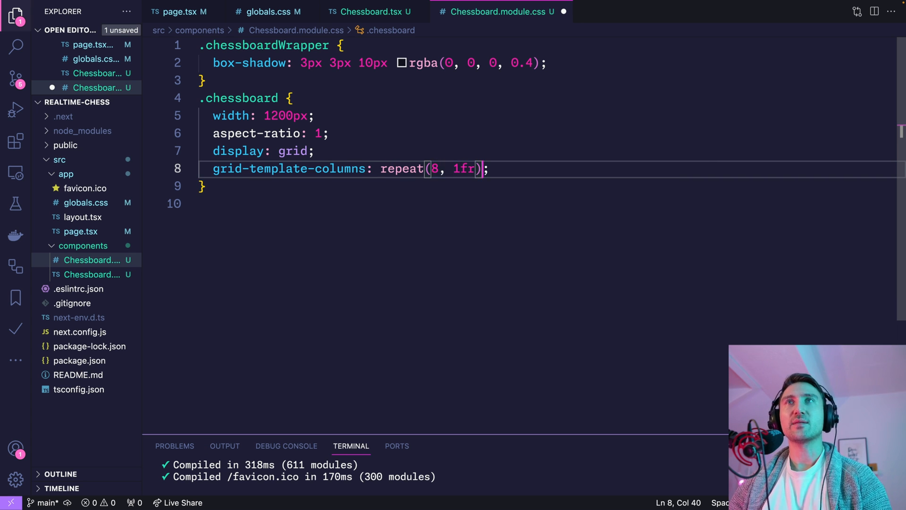
pyautogui.write('grid-template-rows: ;')
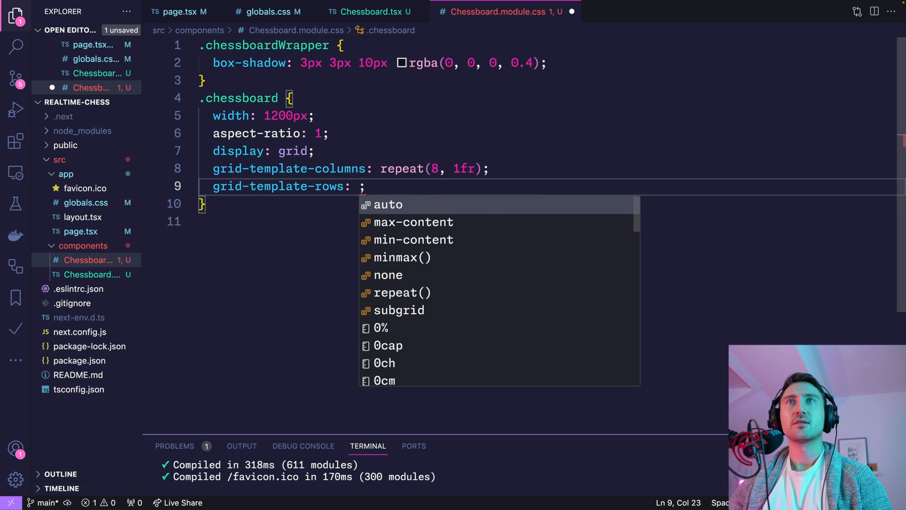
pyautogui.write('repeat(8, 1fr)')
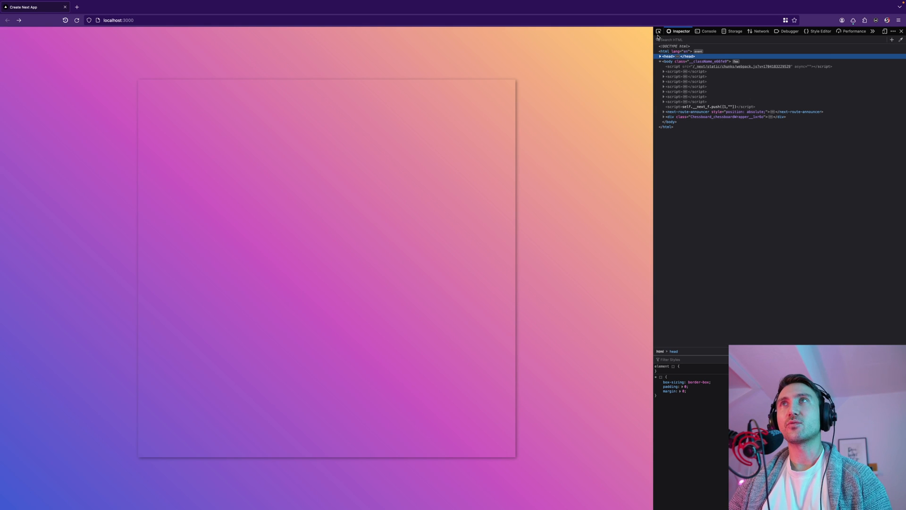
# Step: Expand the chessboard div in the Firefox Inspector and inspect one 150×150 square div
pyautogui.click(664, 117)
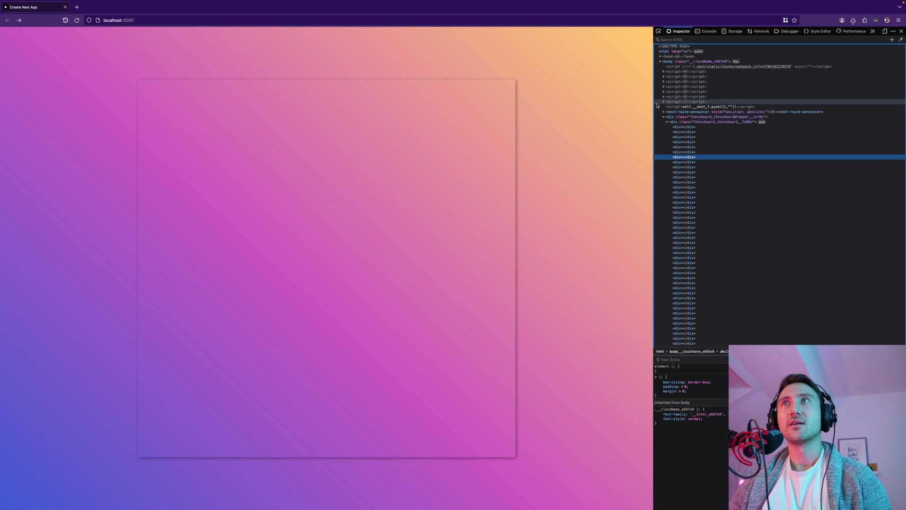
pyautogui.moveTo(685, 136)
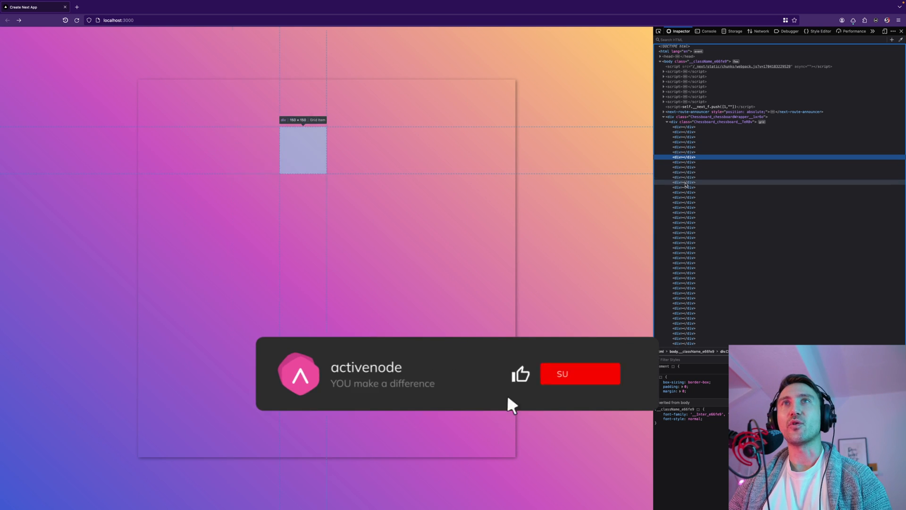
pyautogui.click(579, 374)
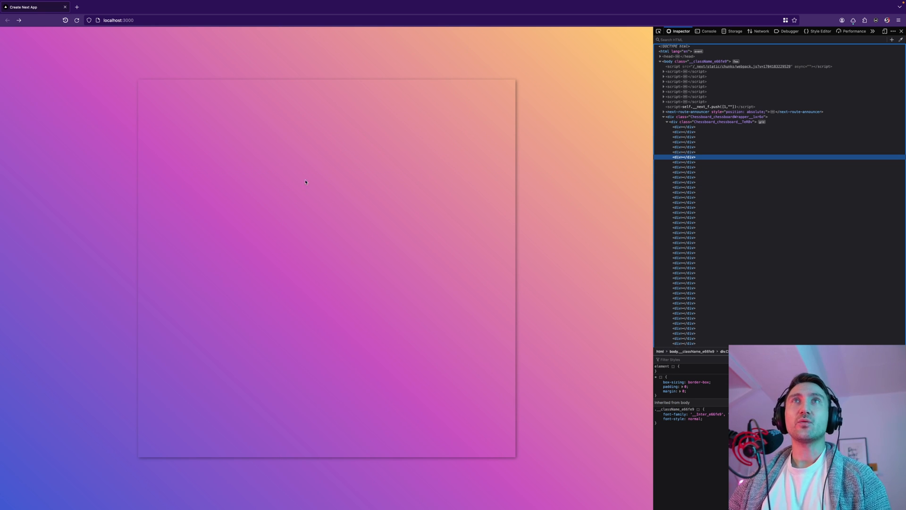
pyautogui.moveTo(410, 173)
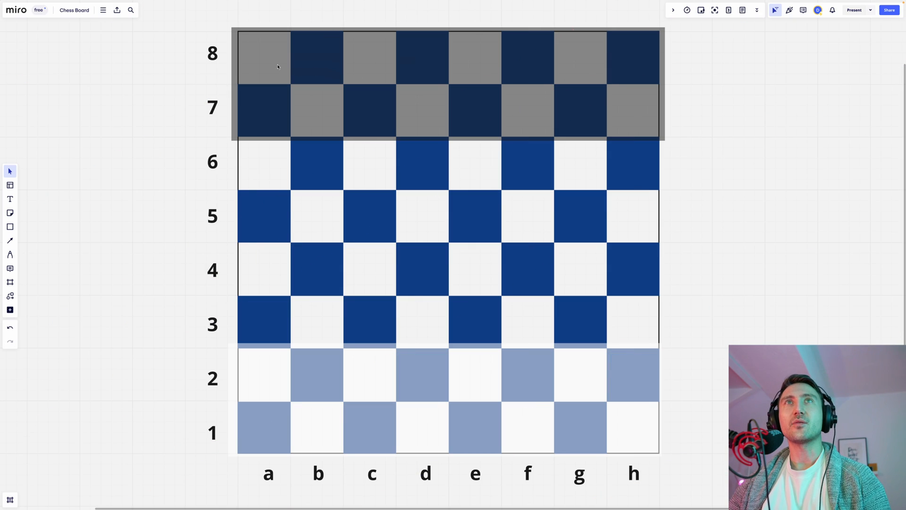
pyautogui.moveTo(468, 70)
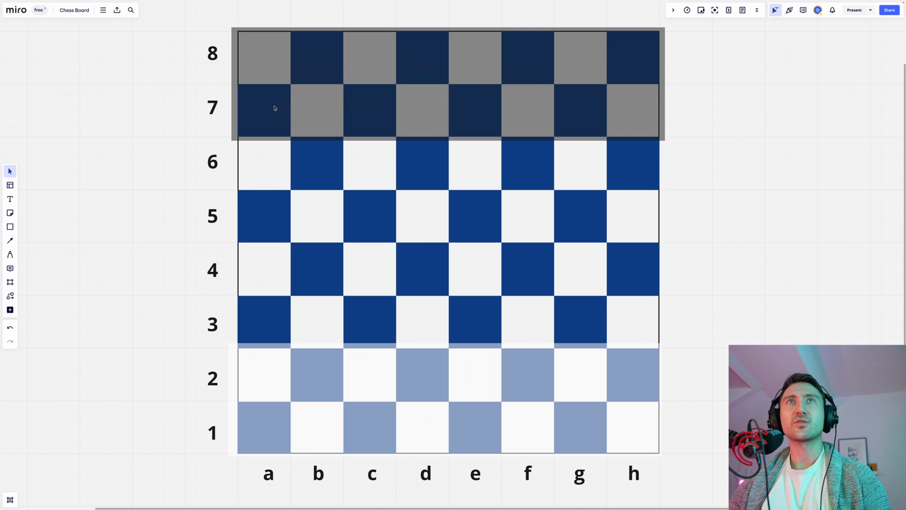
pyautogui.moveTo(290, 73)
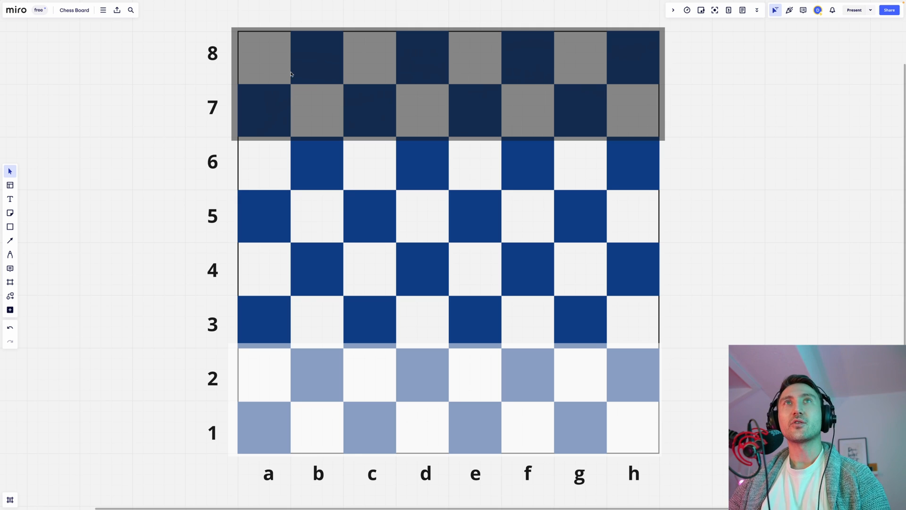
pyautogui.moveTo(281, 71)
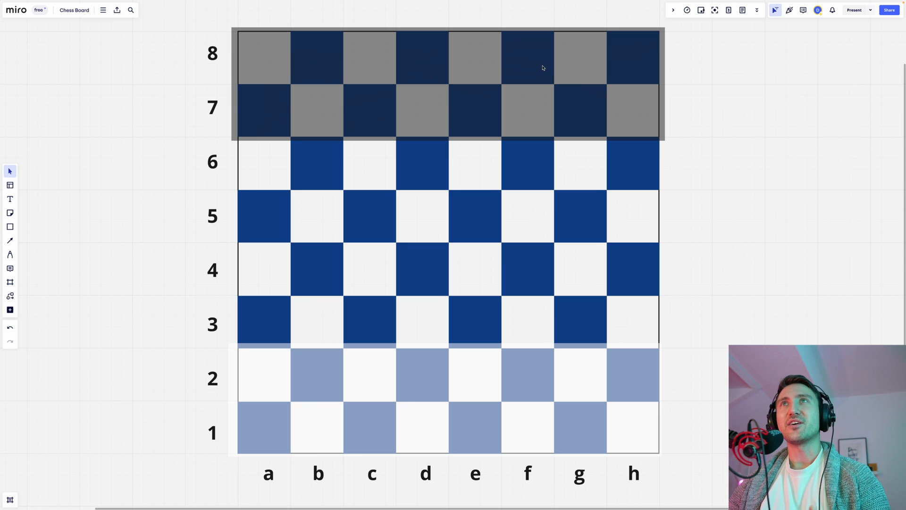
pyautogui.moveTo(607, 56)
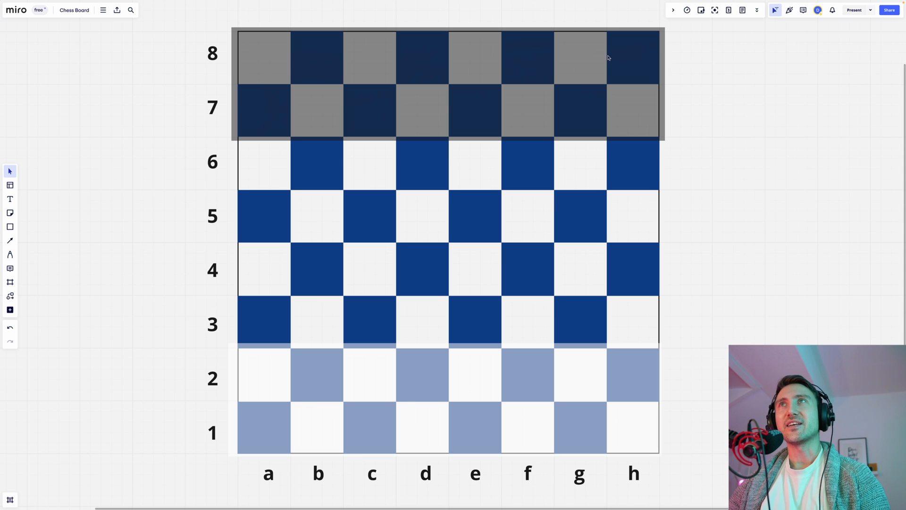
pyautogui.moveTo(288, 105)
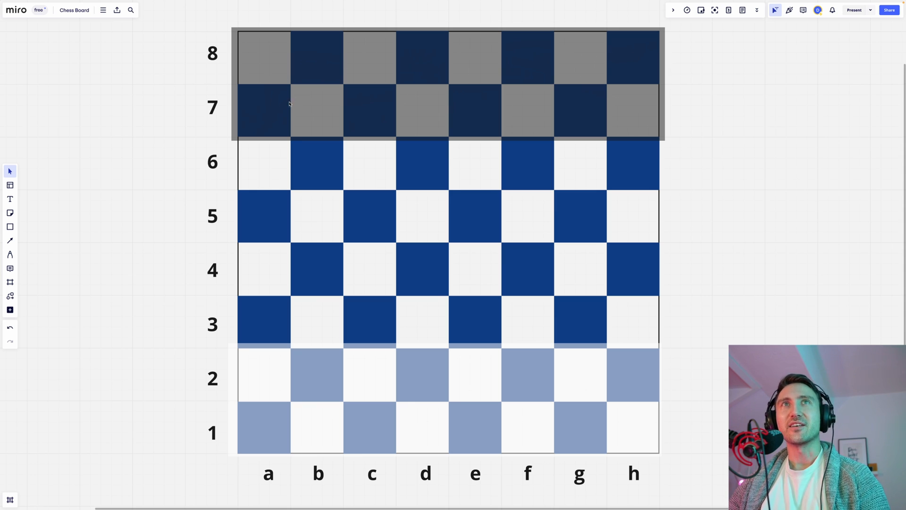
pyautogui.moveTo(544, 56)
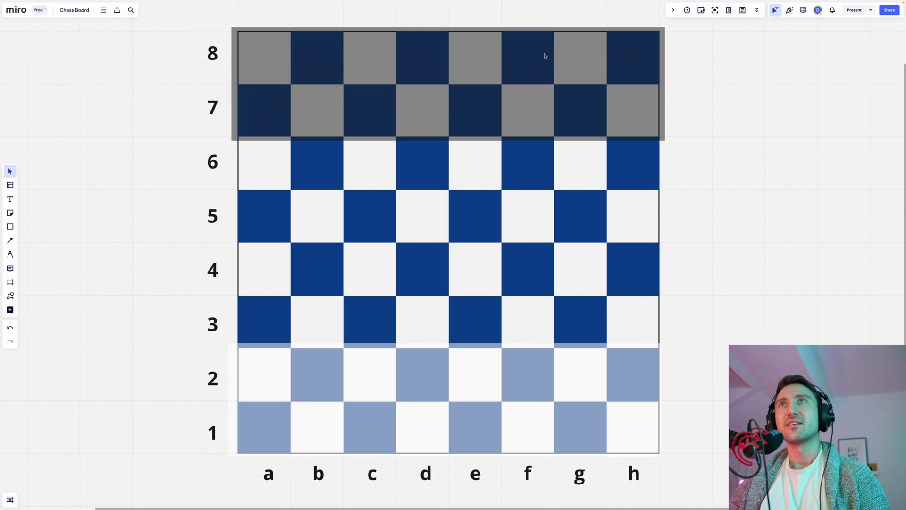
pyautogui.moveTo(292, 105)
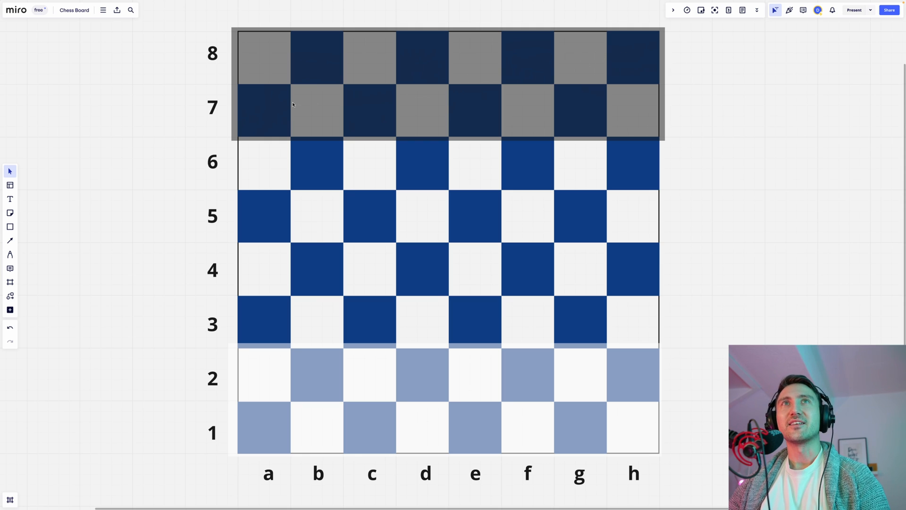
pyautogui.moveTo(277, 107)
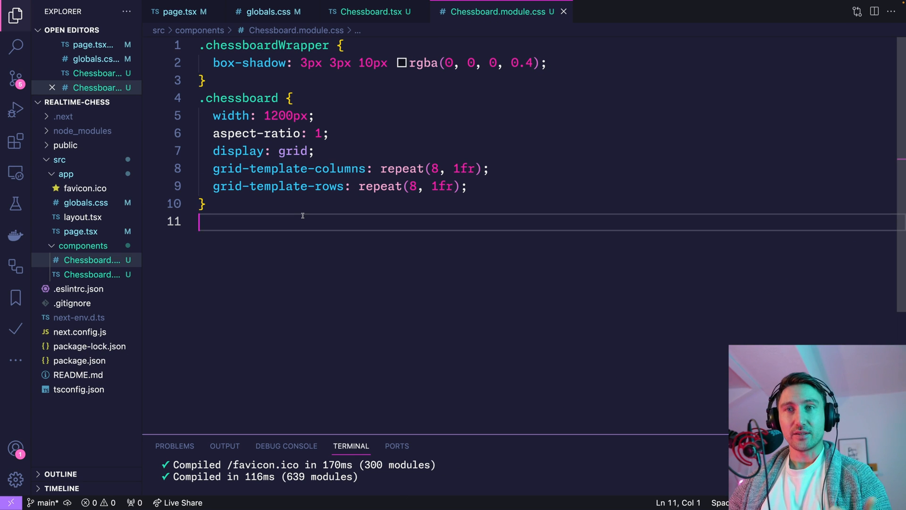
# Step: Add .light { background-color: white } and .dark { background-color: black } to Chessboard.module.css
pyautogui.write('.light {')
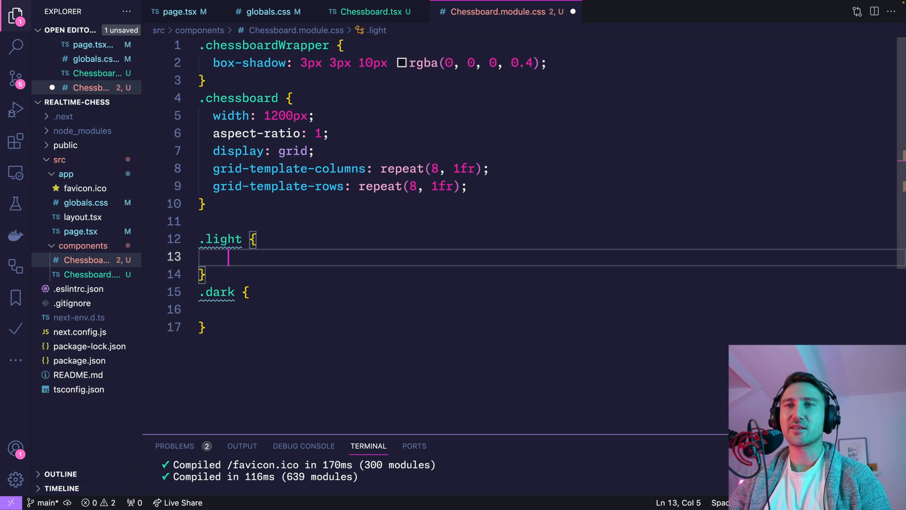
pyautogui.write('background-color: white')
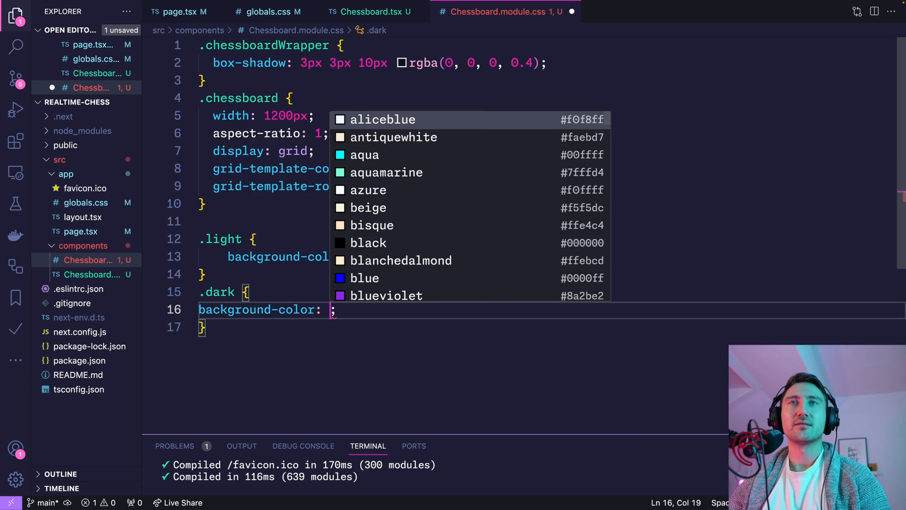
pyautogui.write('black')
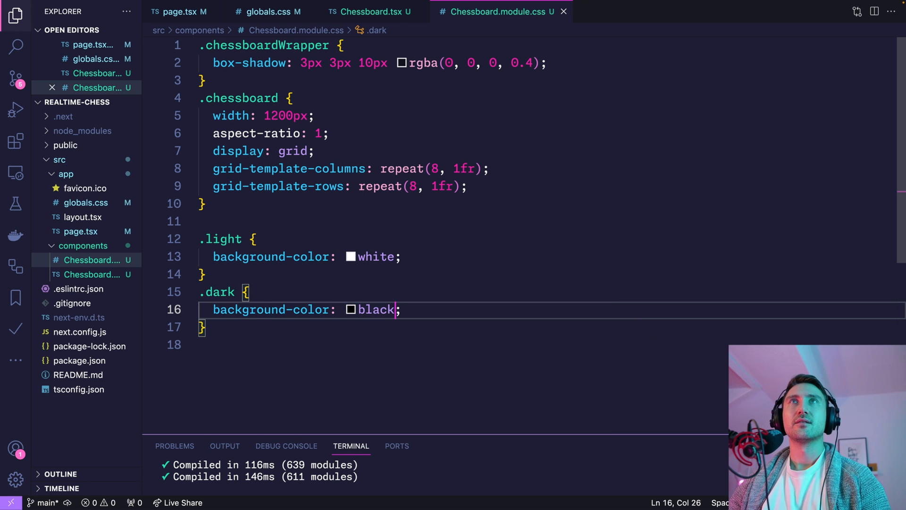
pyautogui.click(373, 11)
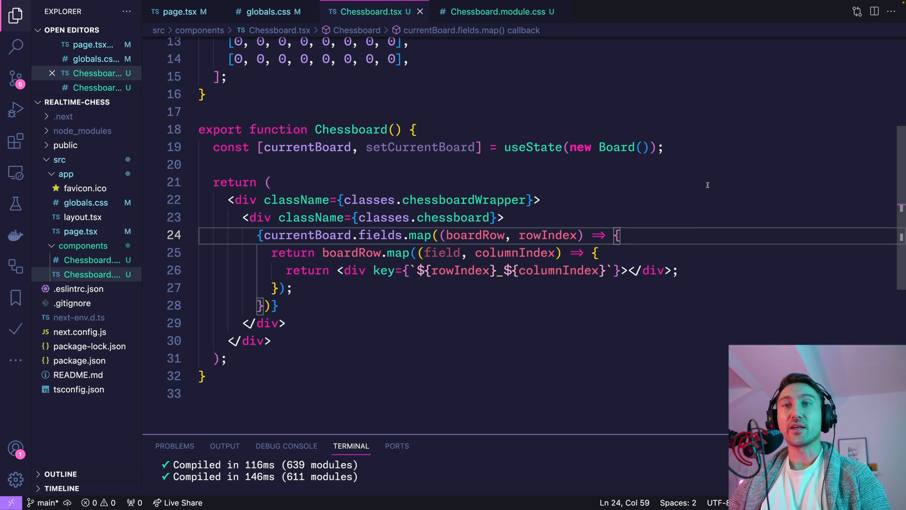
pyautogui.moveTo(713, 179)
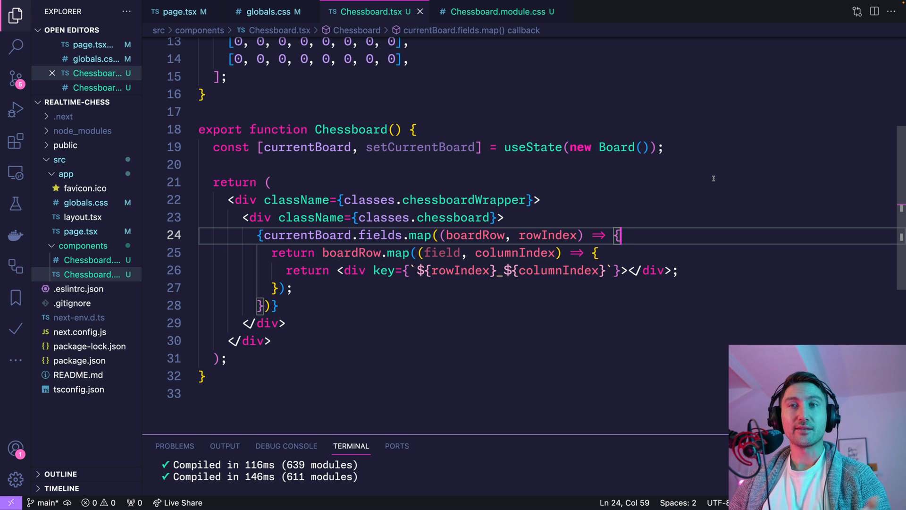
# Step: Compute const isEven = rowIndex % 2 === 0 and let light = isEven inside the row loop
pyautogui.press('Enter')
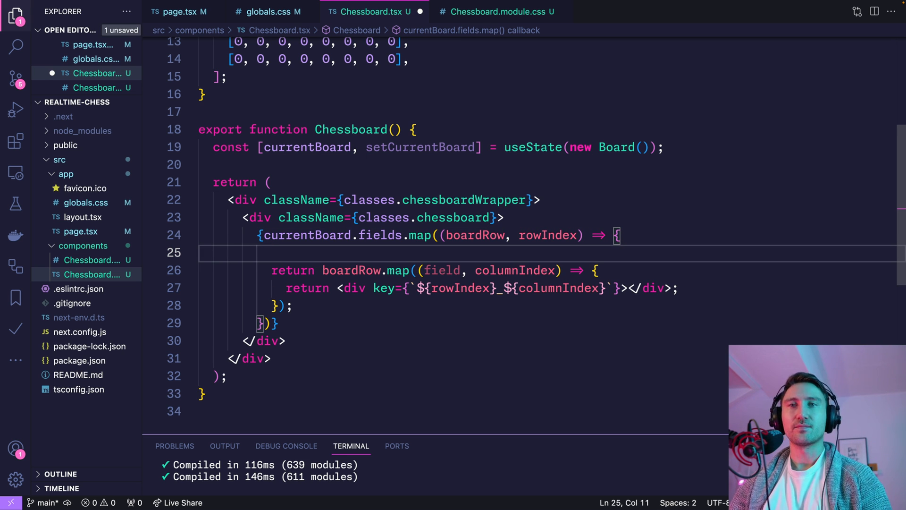
pyautogui.write('const isEven')
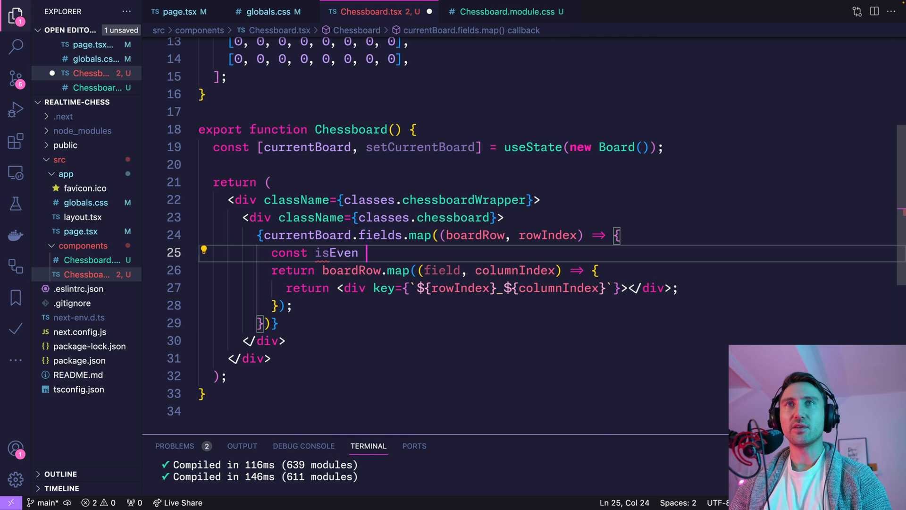
pyautogui.write('= r')
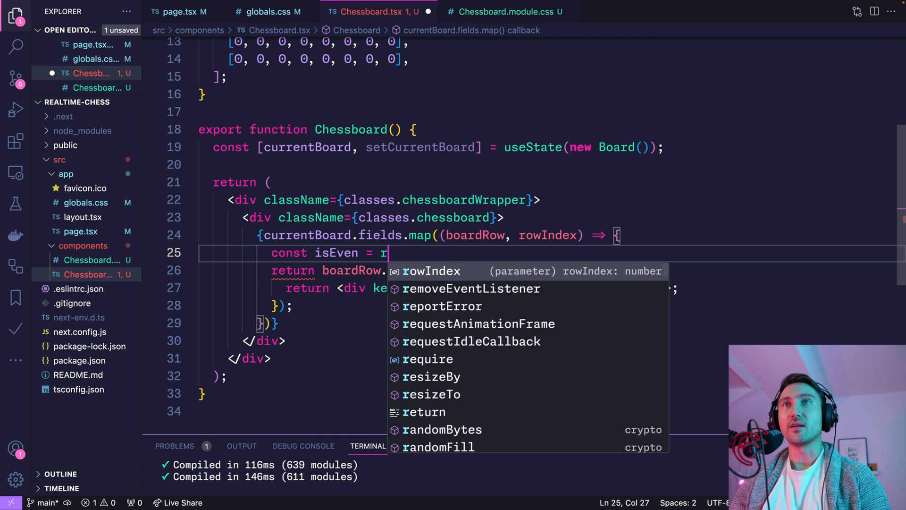
pyautogui.write('owIndex % 2')
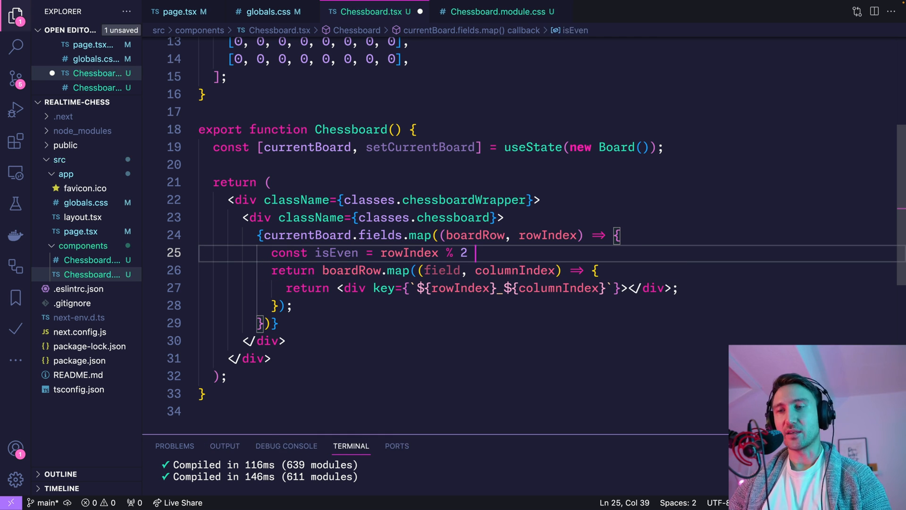
pyautogui.write('=== 0;')
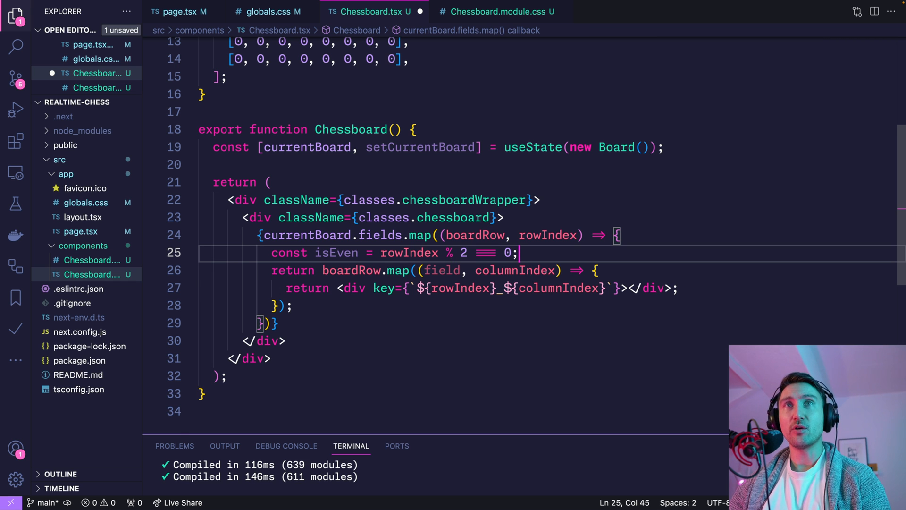
pyautogui.press('Enter')
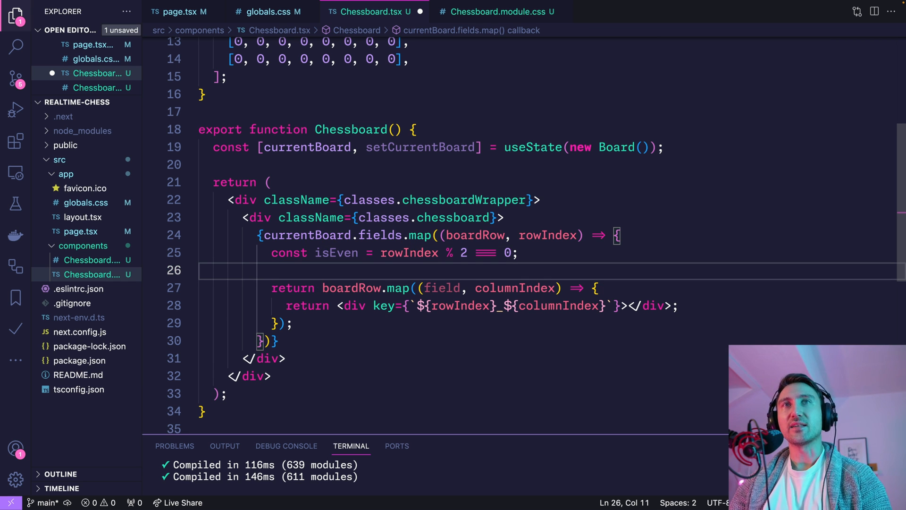
pyautogui.write('let l')
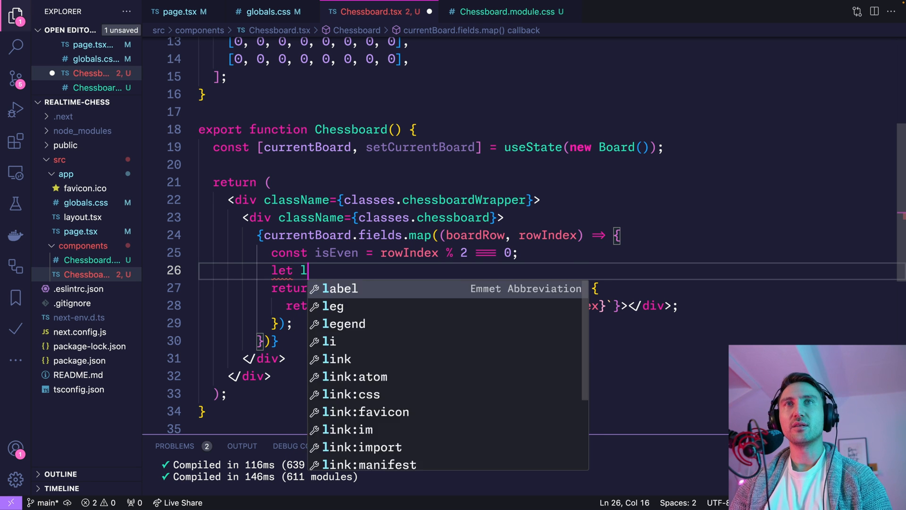
pyautogui.write('ight = isEven;')
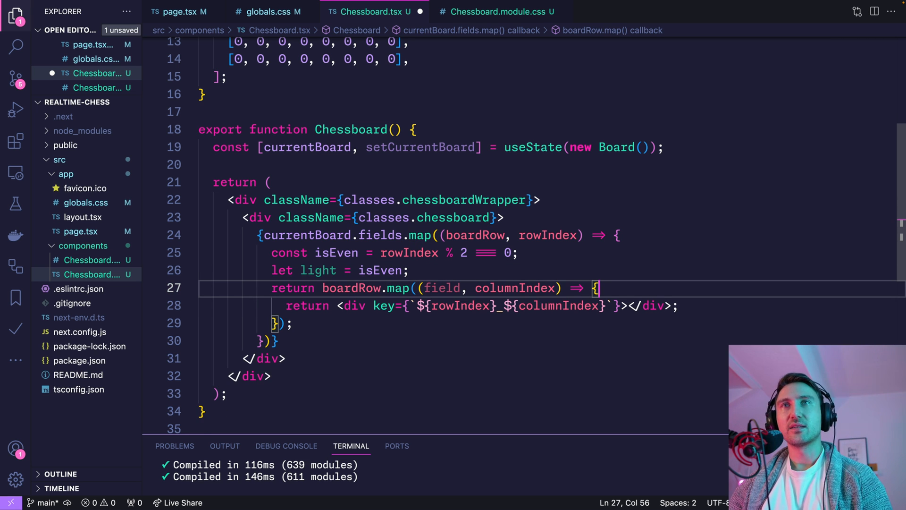
# Step: Toggle light per square and set className={light ? classes.light : classes.dark}
pyautogui.press('Enter')
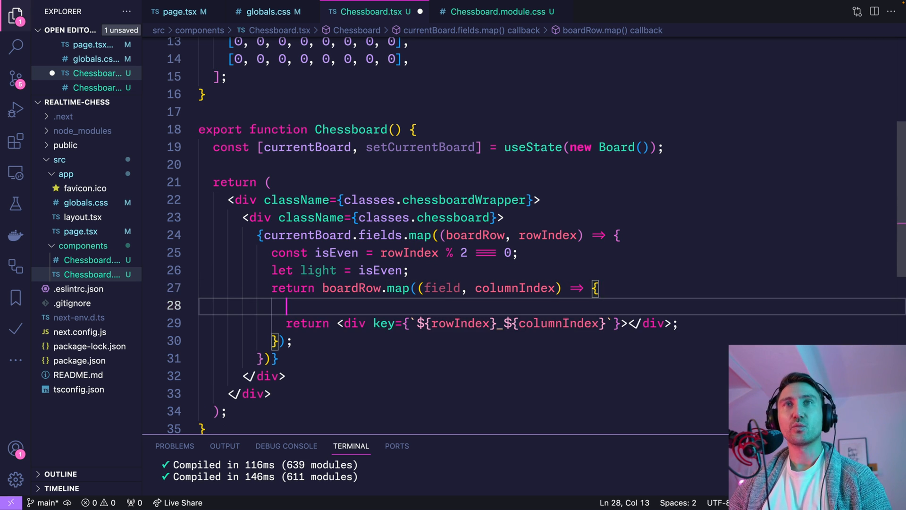
pyautogui.write('light = !light;')
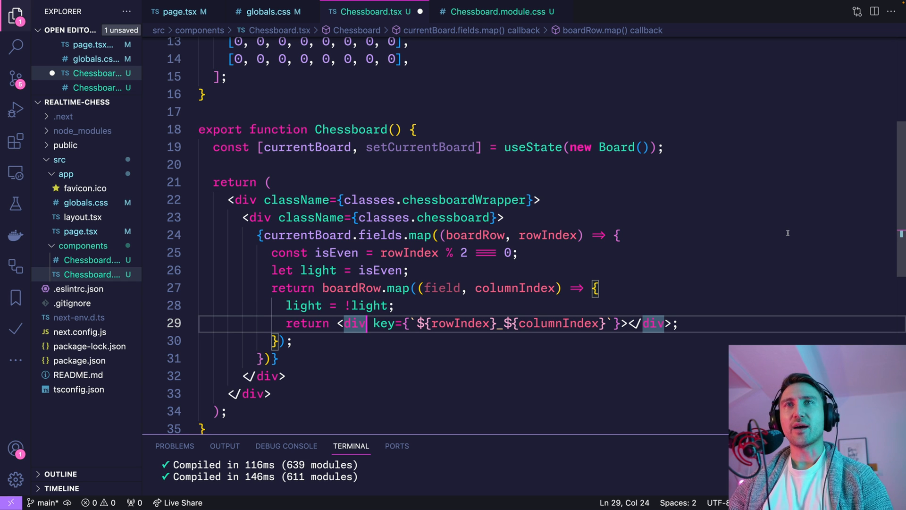
pyautogui.write('className={')
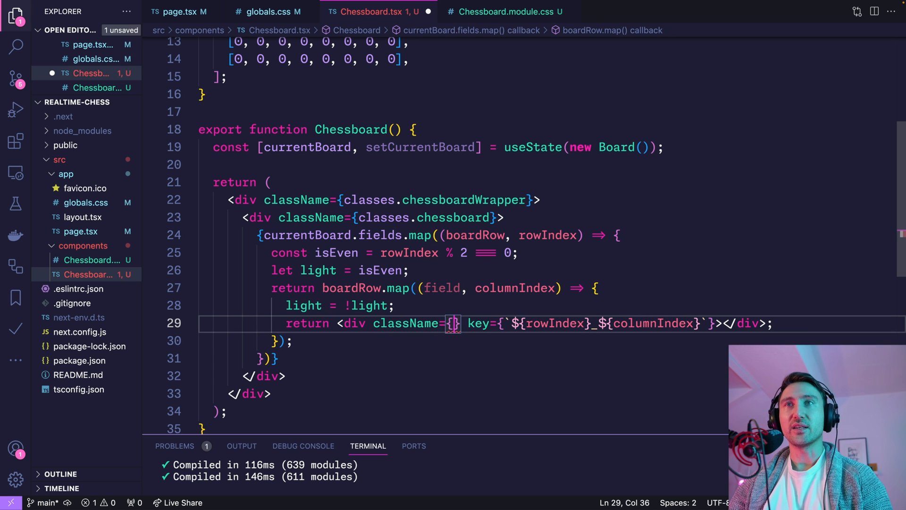
pyautogui.write('light ? classes.light :')
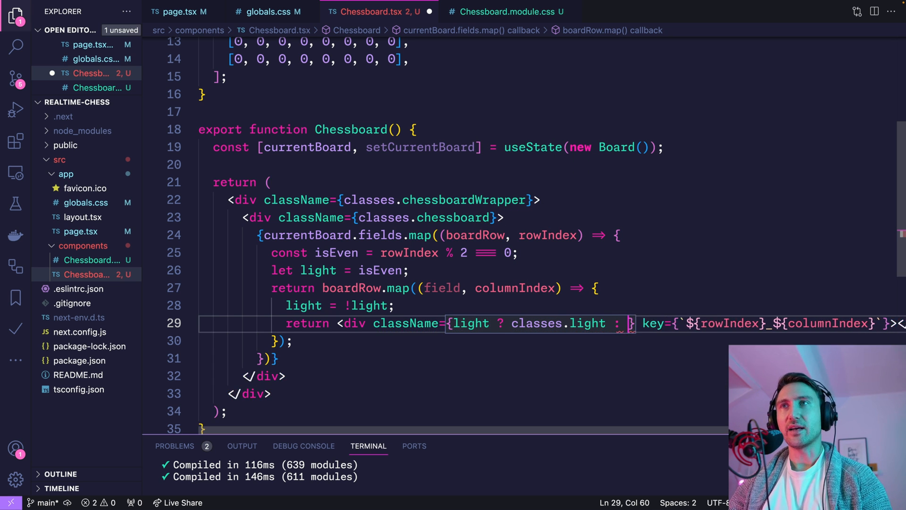
pyautogui.write('classes.dark}')
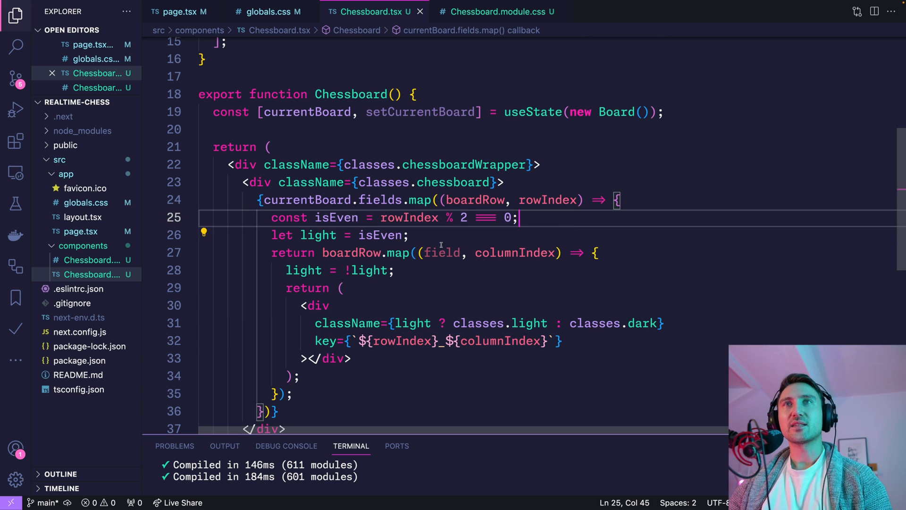
pyautogui.tripleClick(336, 235)
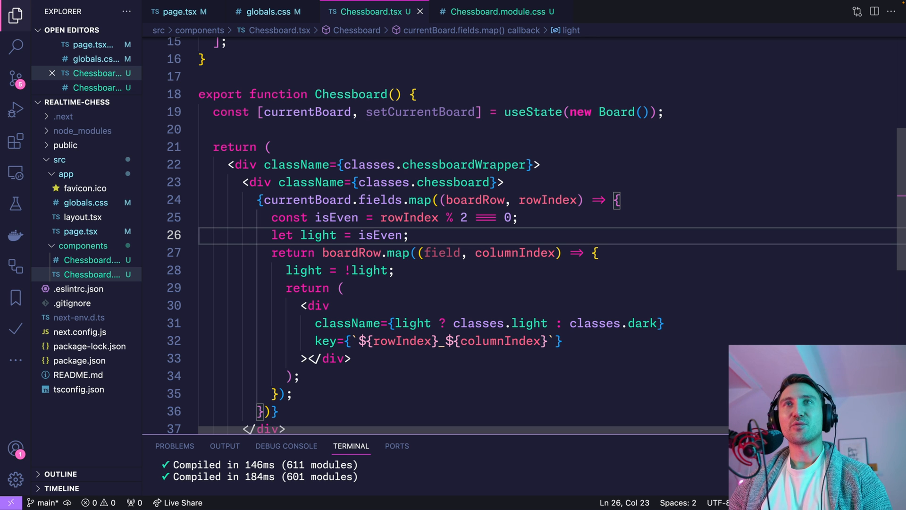
pyautogui.write('!')
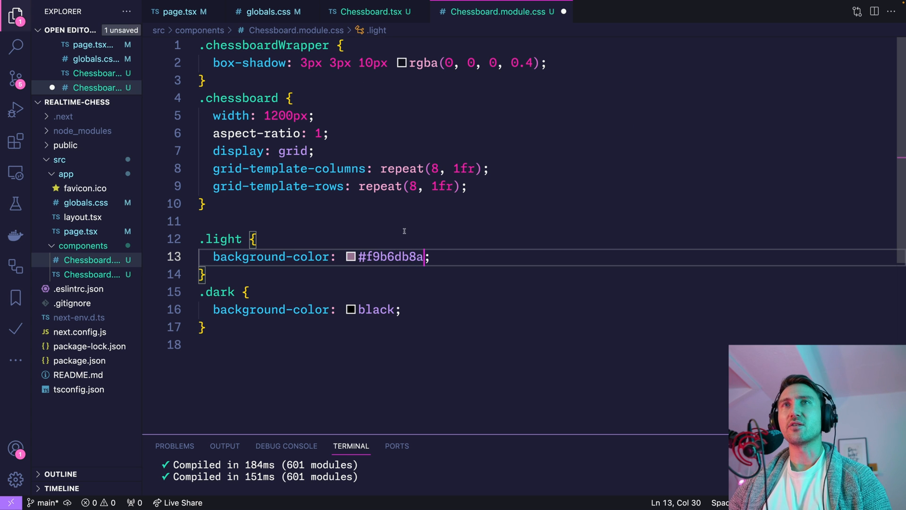
# Step: Change the .dark squares' background-color from black to purple
pyautogui.click(371, 309)
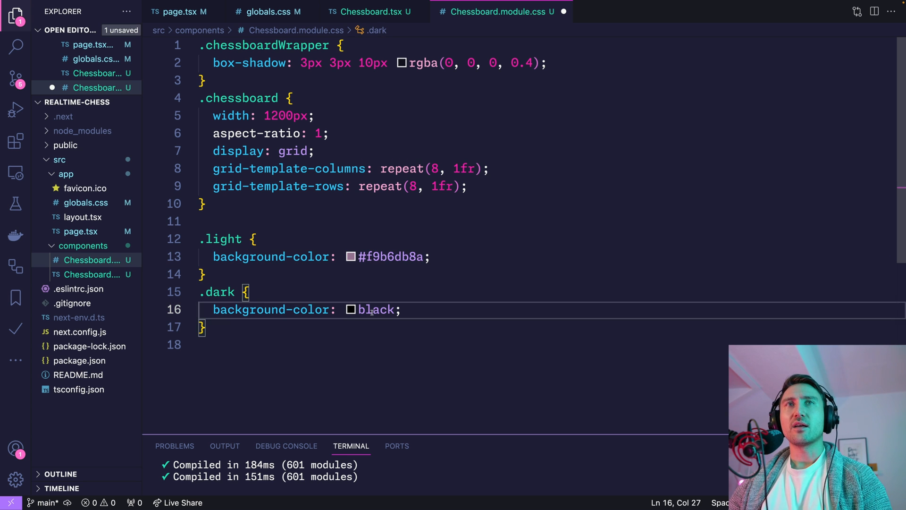
pyautogui.write('purp')
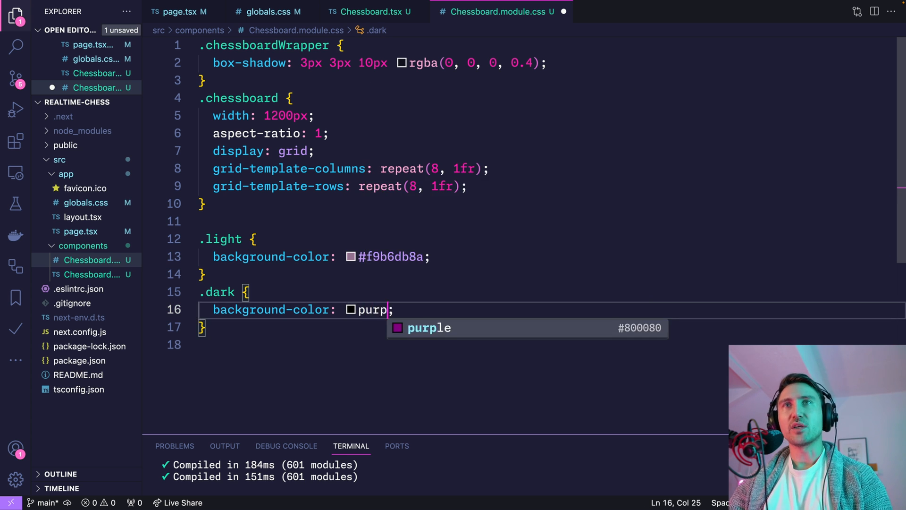